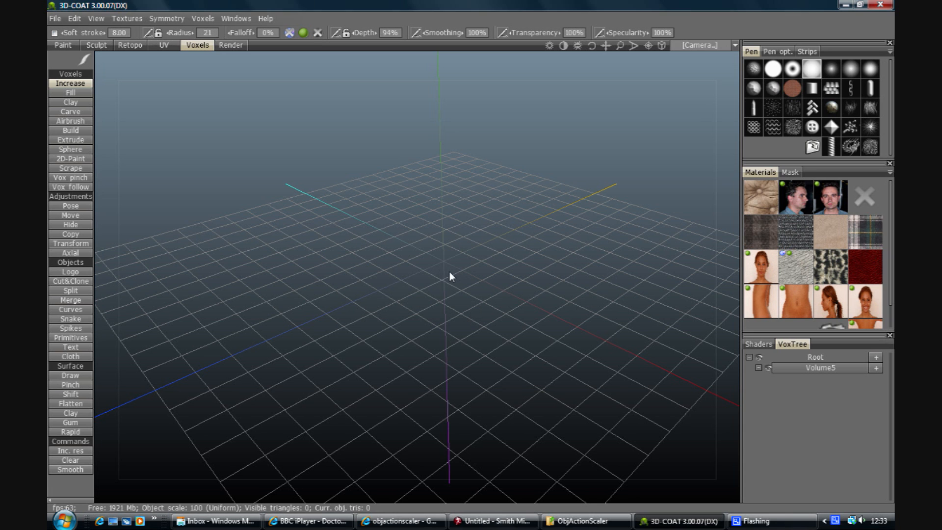
mouse_move(609, 59)
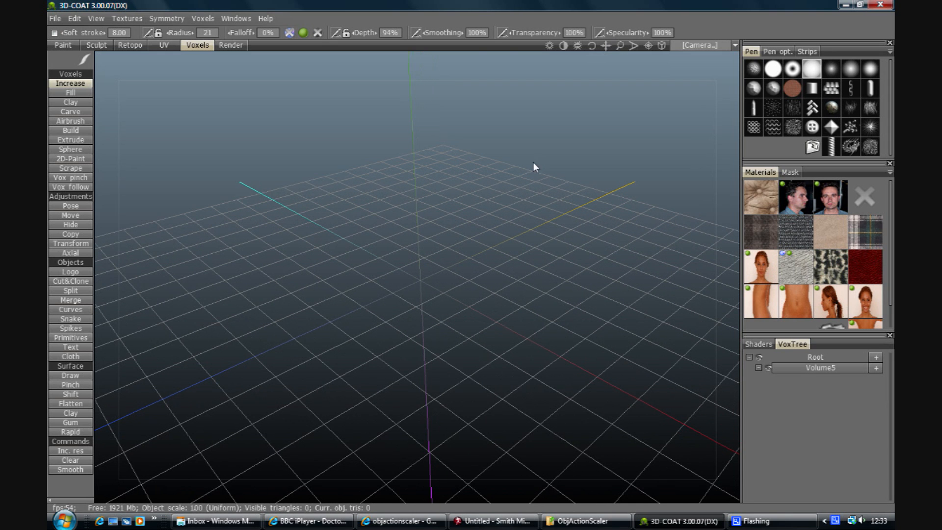
mouse_move(471, 205)
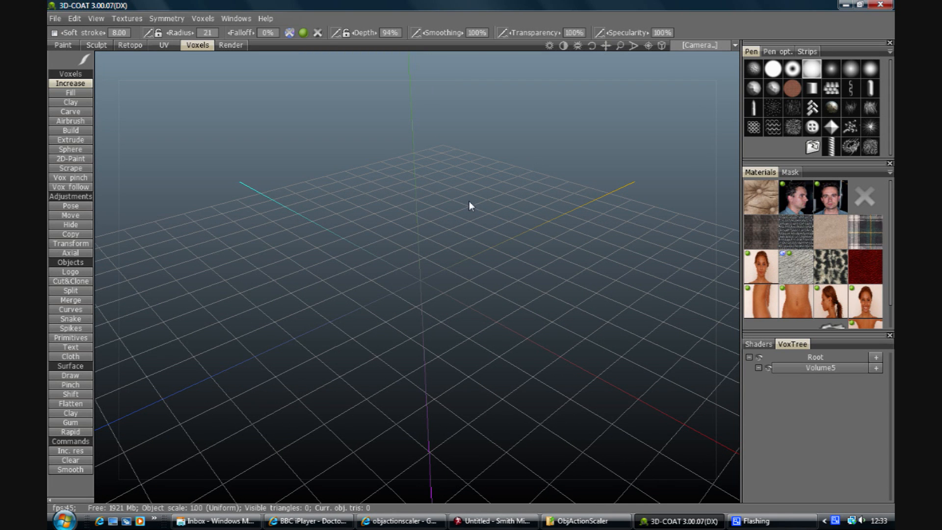
mouse_move(463, 307)
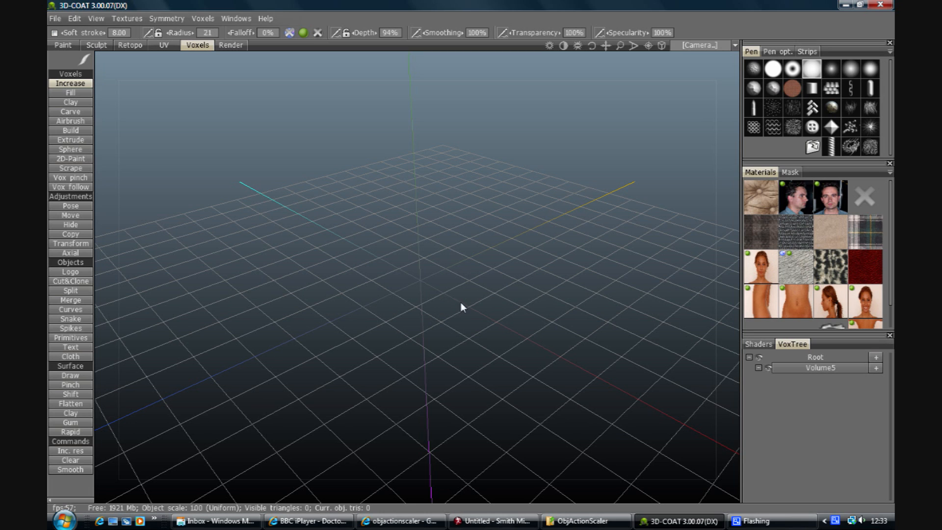
mouse_move(442, 275)
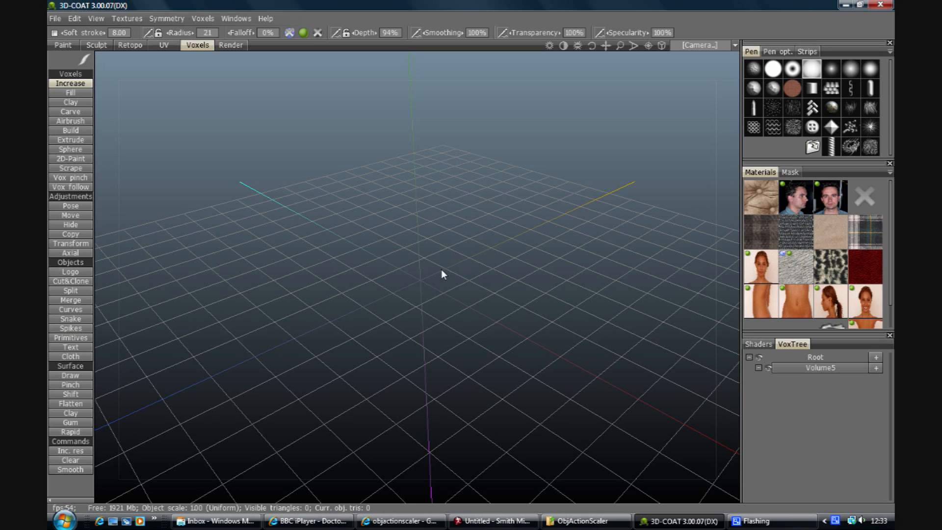
mouse_move(408, 270)
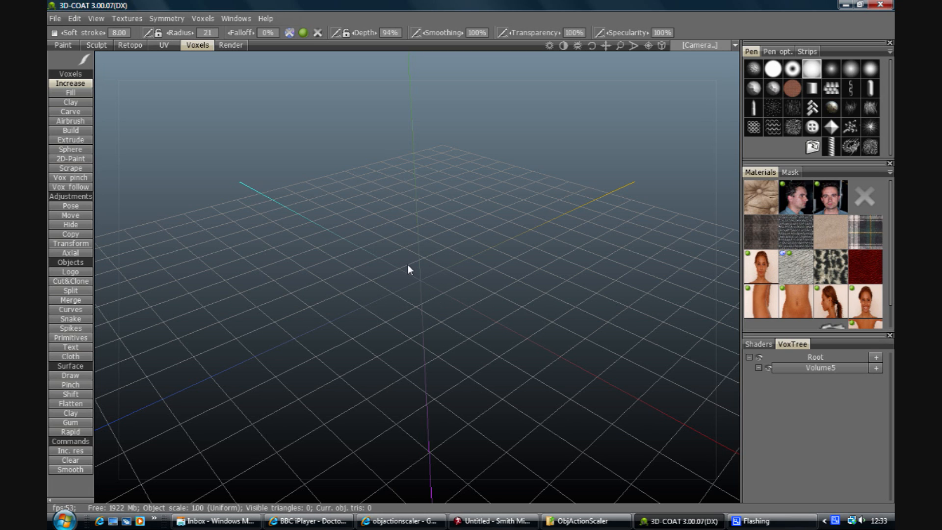
mouse_move(447, 295)
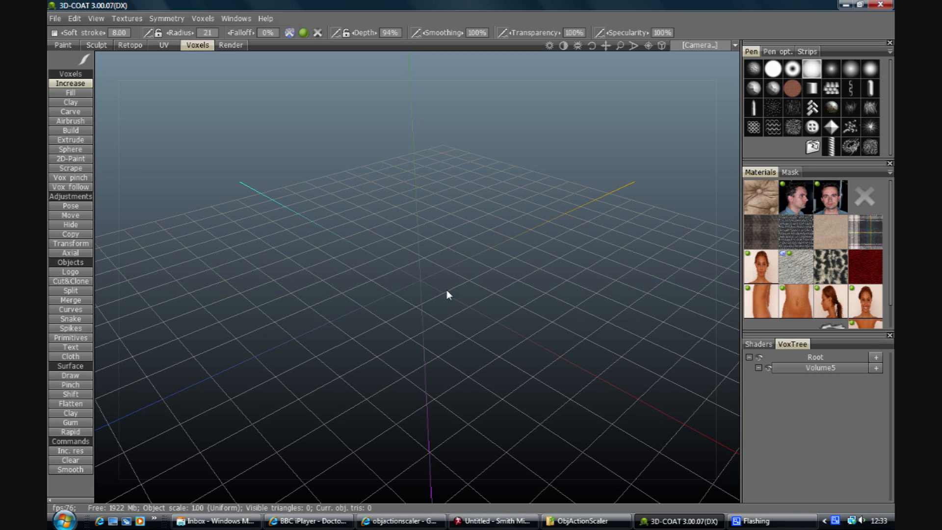
mouse_move(398, 277)
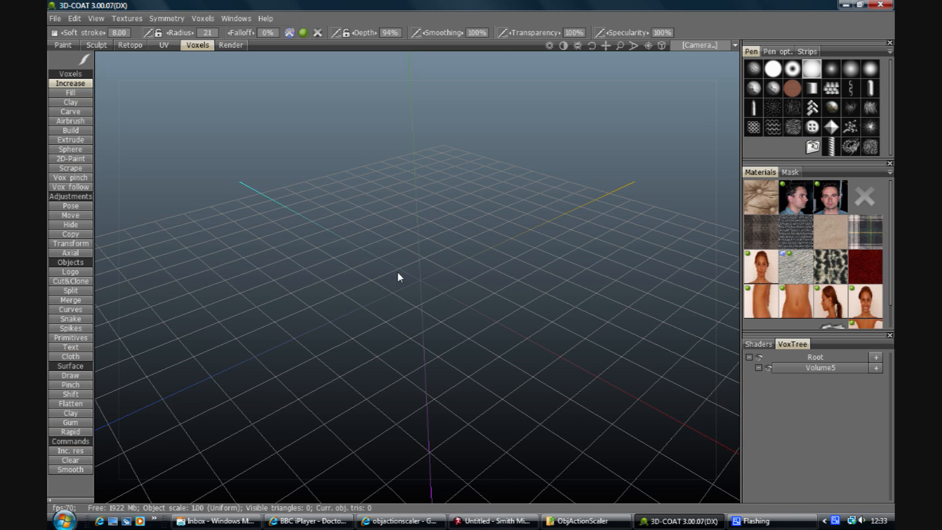
mouse_move(404, 281)
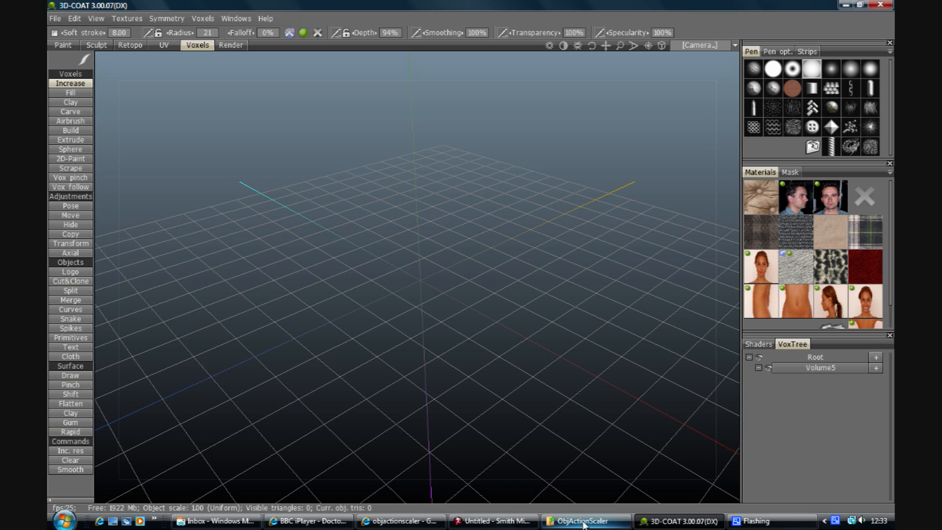
Bring forward the ObjActionScaler folder window and launch the Scaler3c application.
left_click(581, 520)
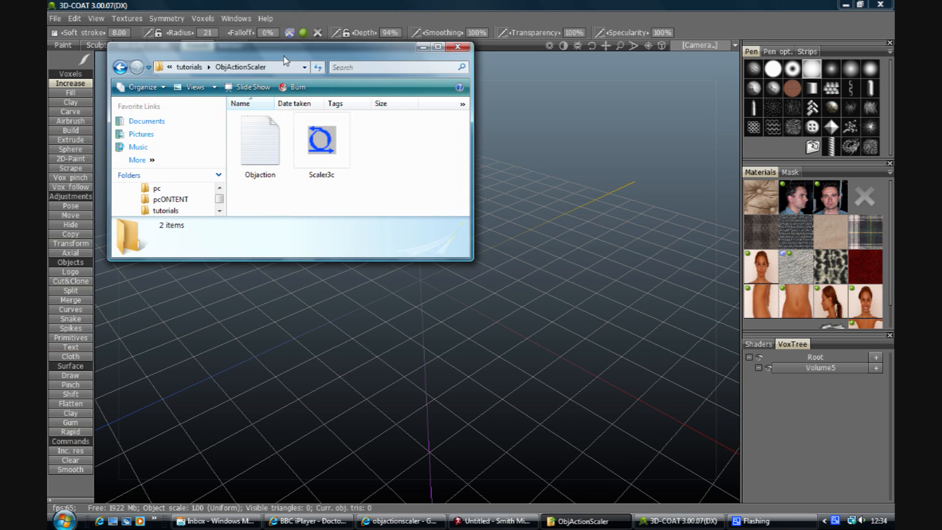
left_click_drag(286, 47, 294, 65)
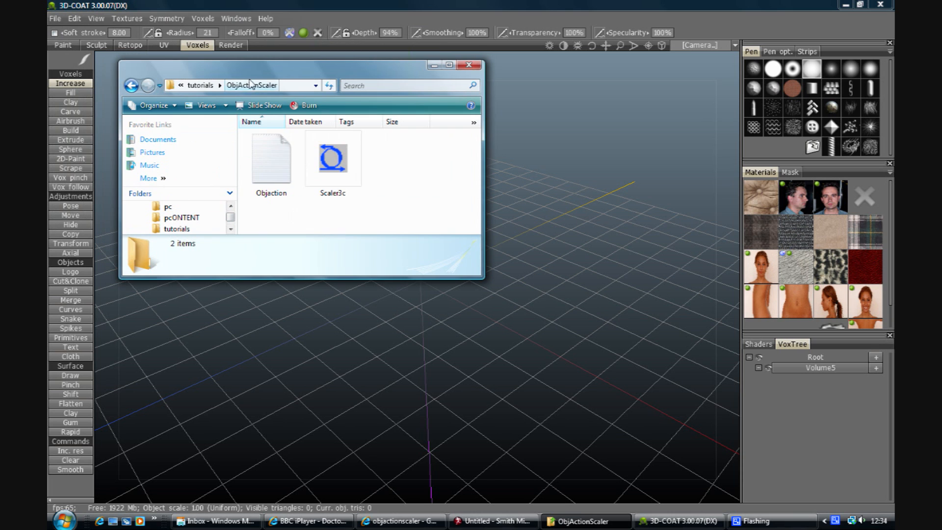
left_click(332, 158)
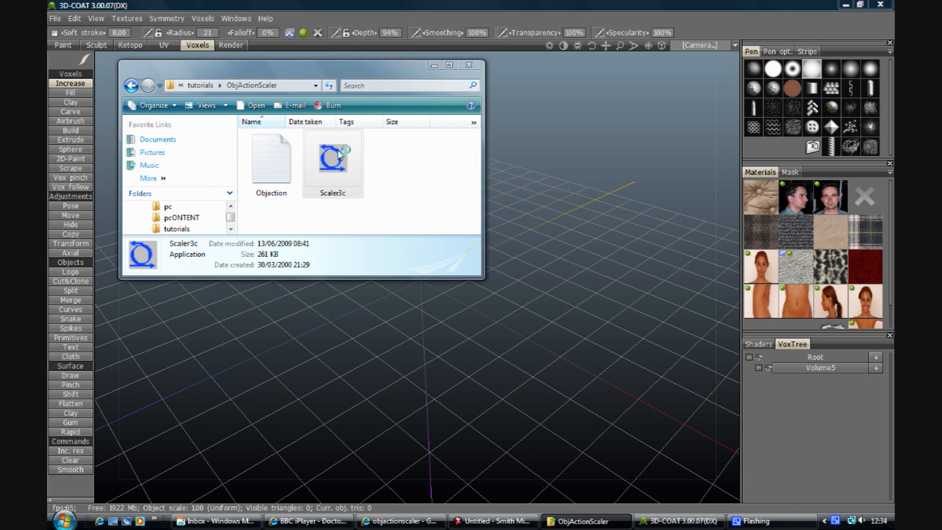
double_click(333, 158)
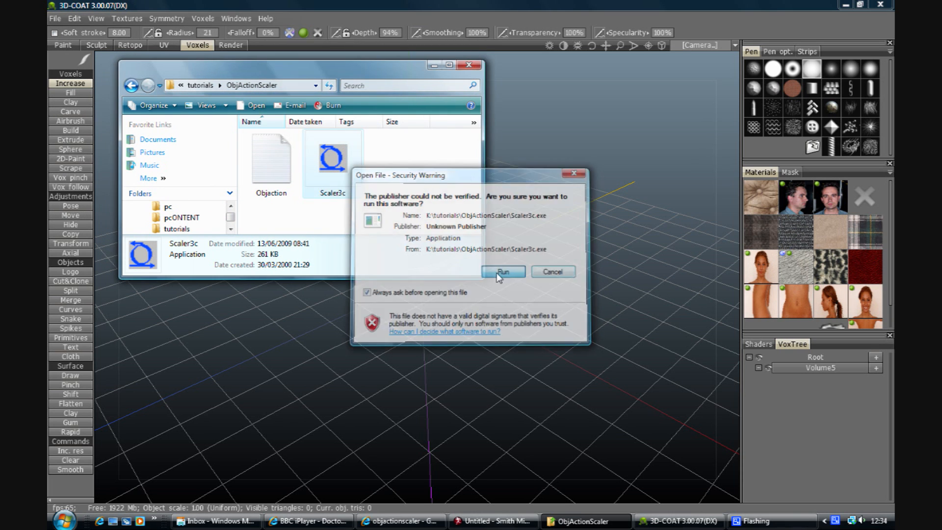
Confirm running Scaler3c, then set G4.obj as input and G4_1000 as output file.
left_click(504, 271)
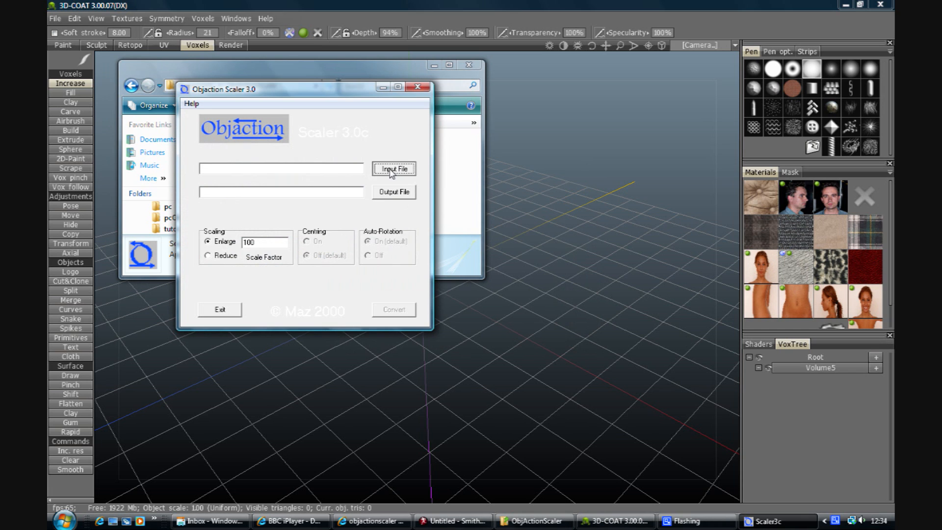
left_click(395, 169)
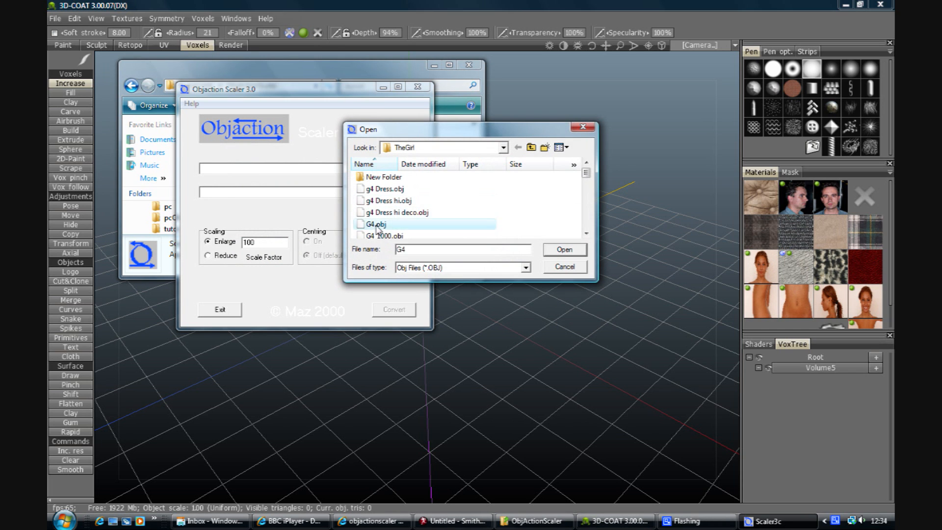
left_click(564, 248)
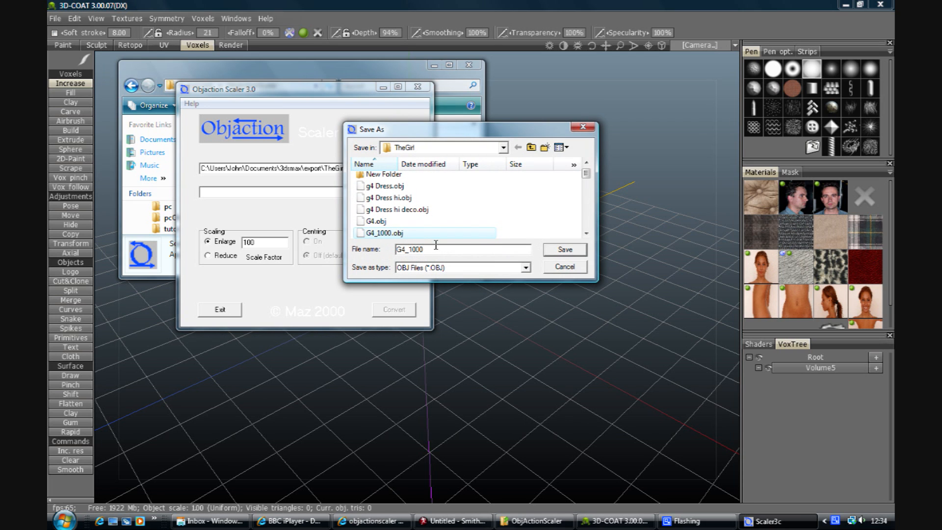
left_click(563, 249)
type("0")
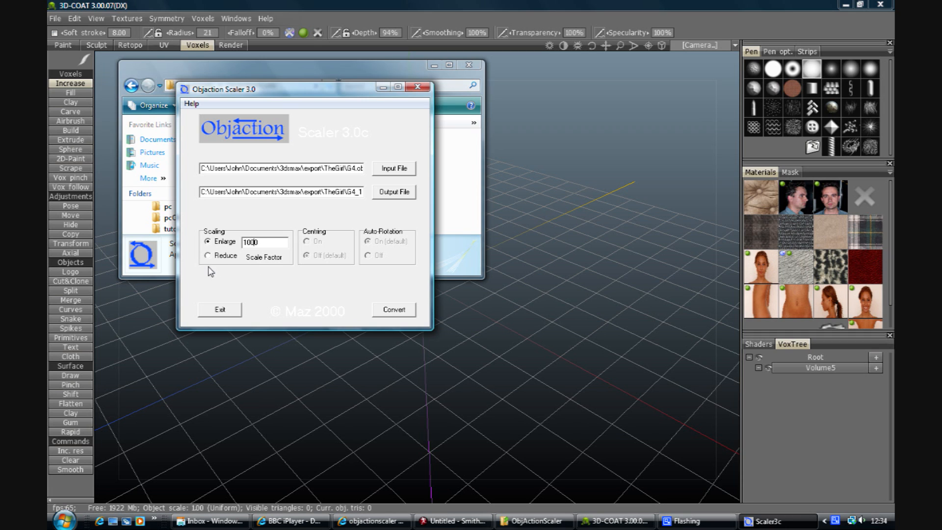
mouse_move(328, 309)
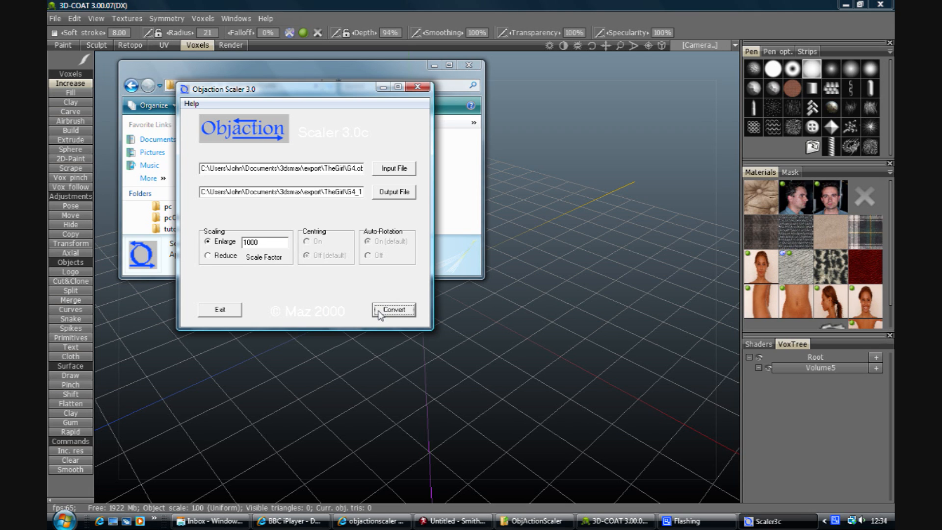
Convert the figure with a 1000 enlargement, dismiss the completion message, and exit.
left_click(393, 311)
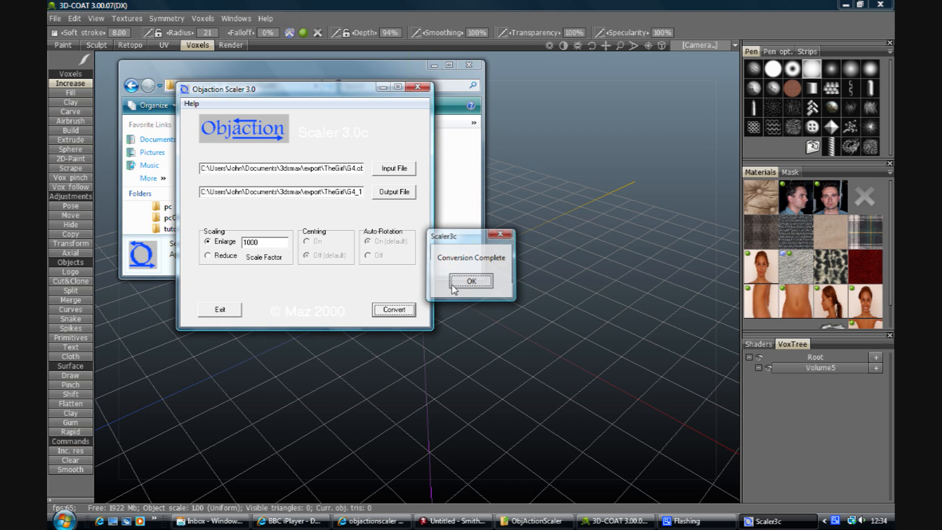
left_click(473, 281)
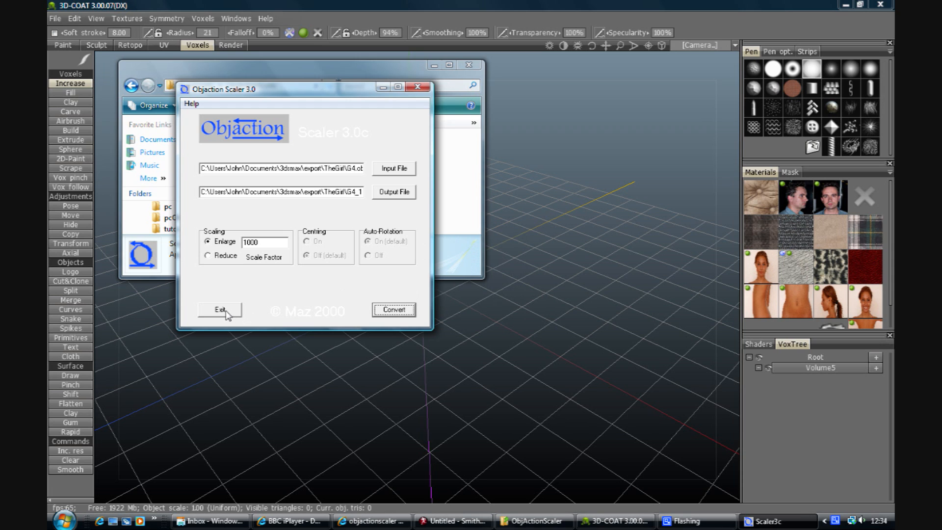
left_click(220, 310)
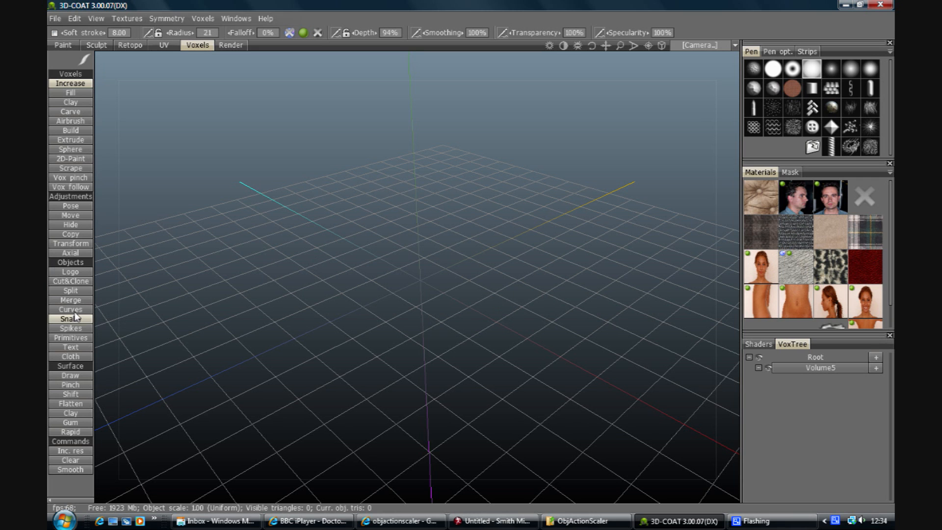
Use the Merge tool to load the scaled G4_1000 figure into the voxel scene.
left_click(70, 299)
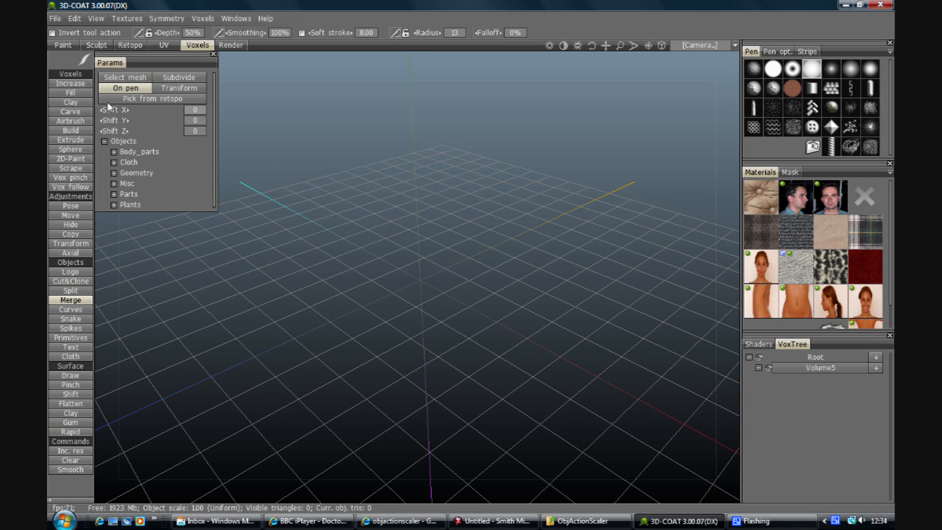
left_click(124, 78)
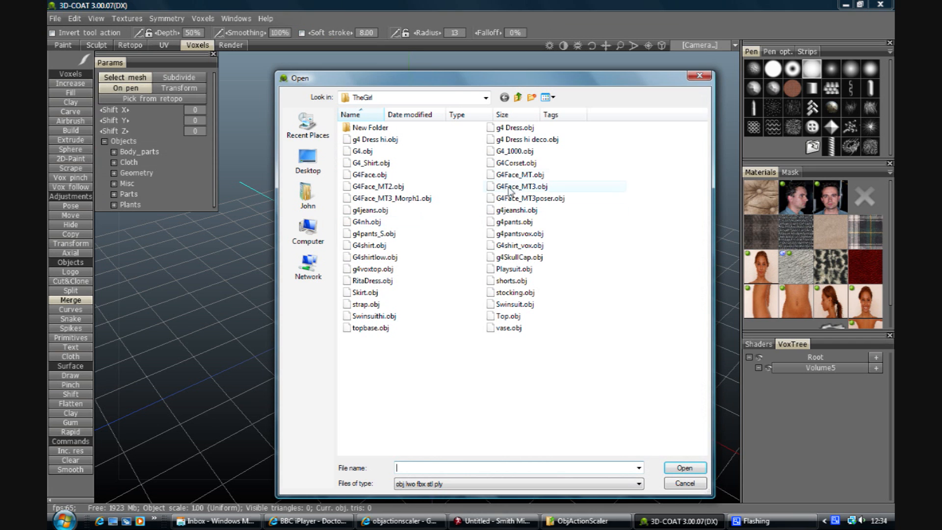
left_click(685, 483)
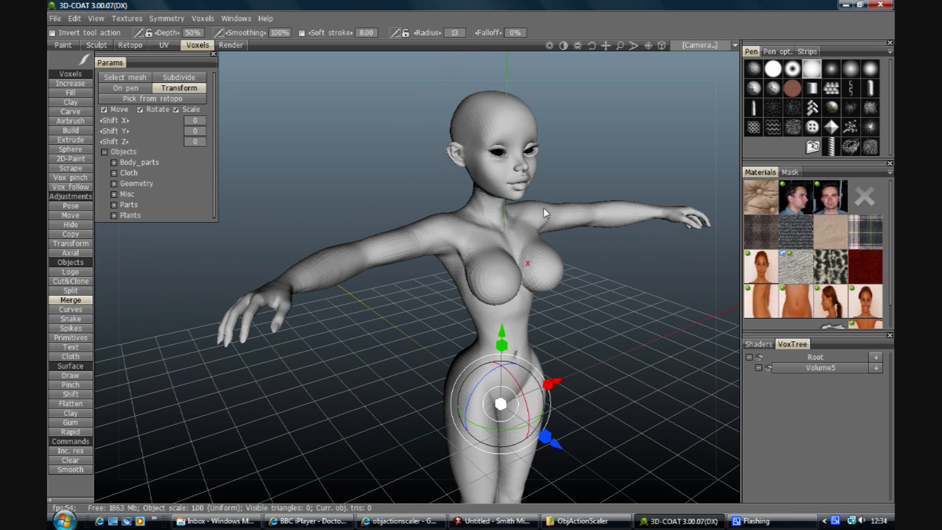
mouse_move(598, 259)
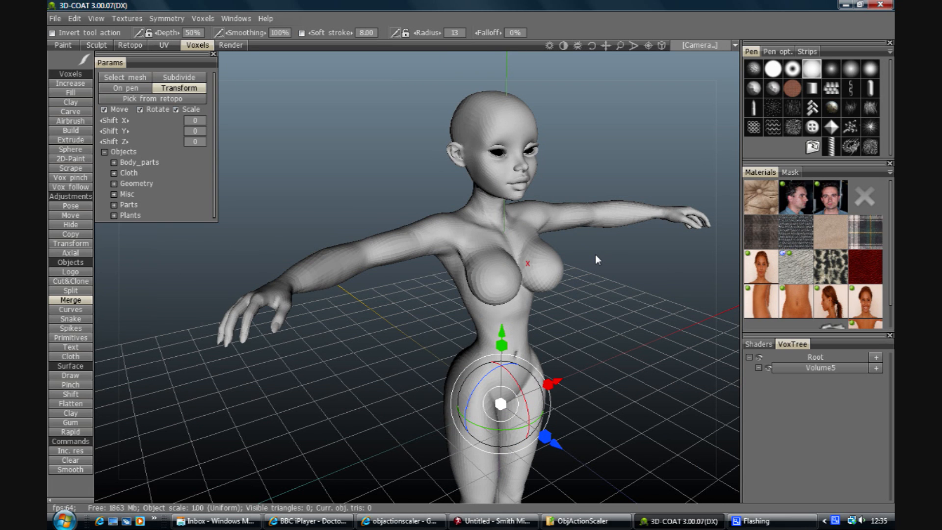
mouse_move(575, 274)
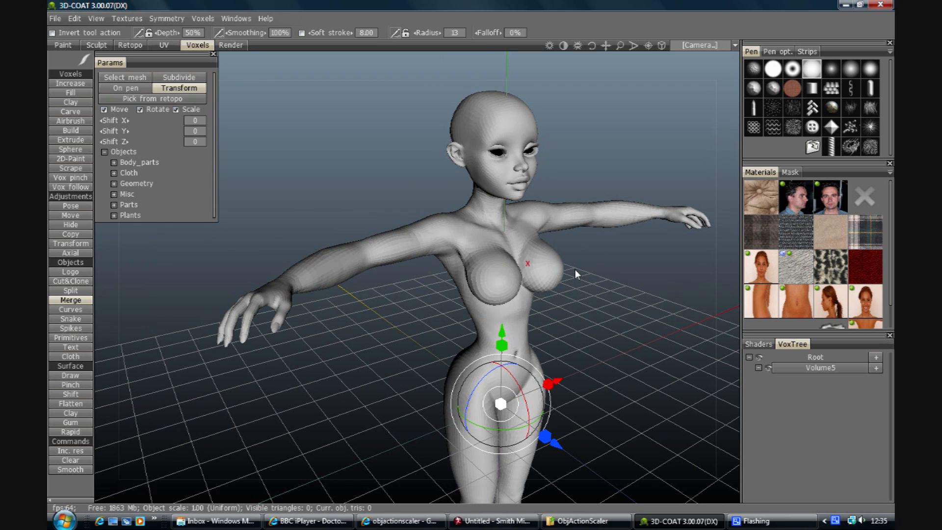
mouse_move(613, 301)
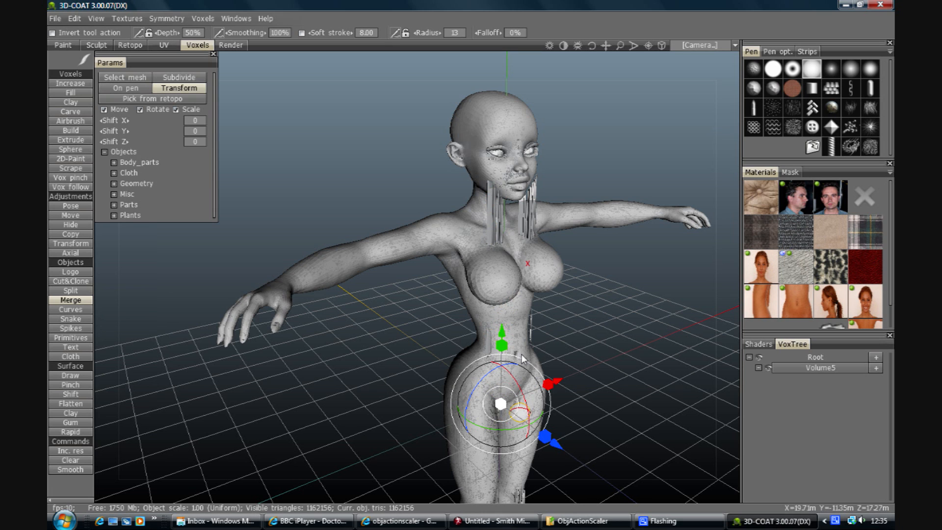
Select the Increase voxel brush and look over the merged figure.
left_click(69, 92)
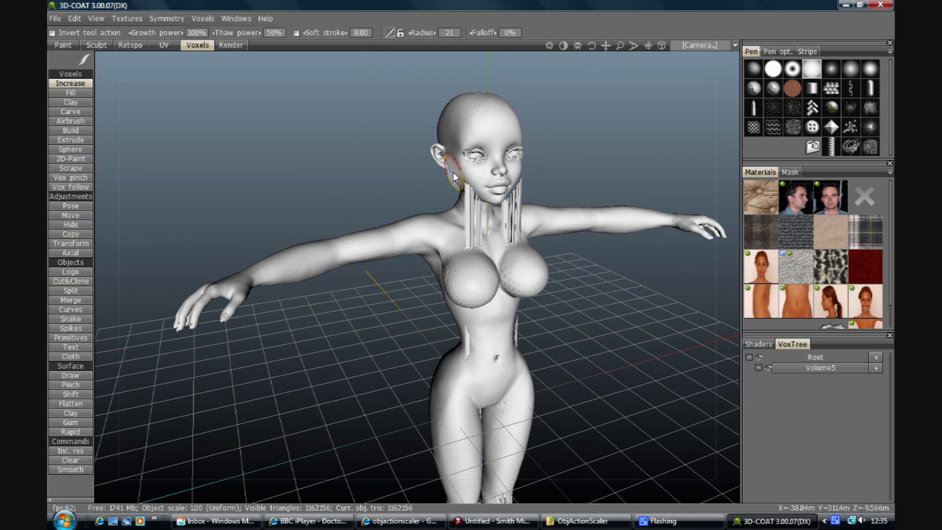
mouse_move(400, 236)
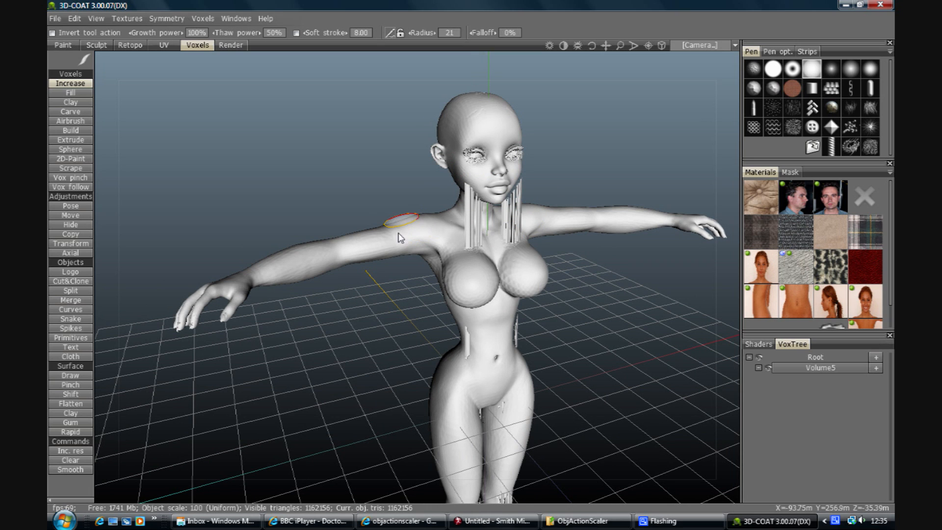
mouse_move(396, 213)
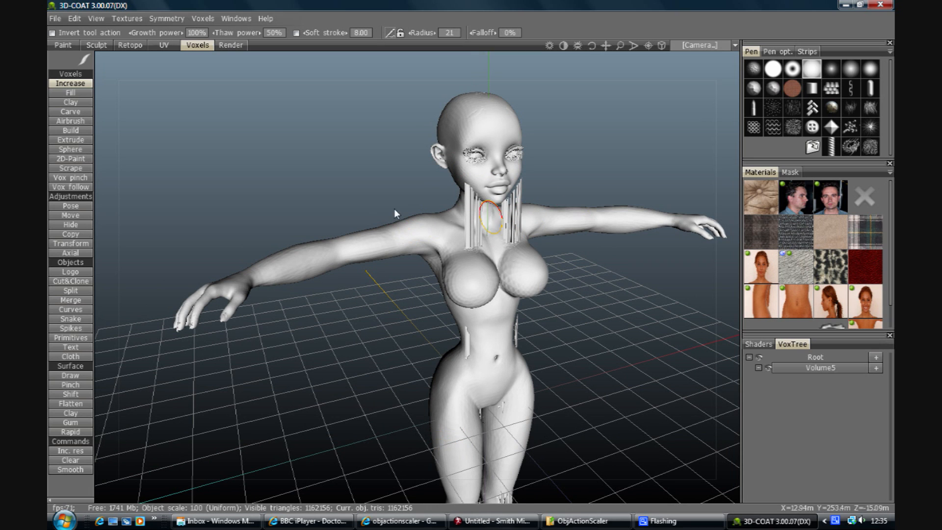
mouse_move(559, 225)
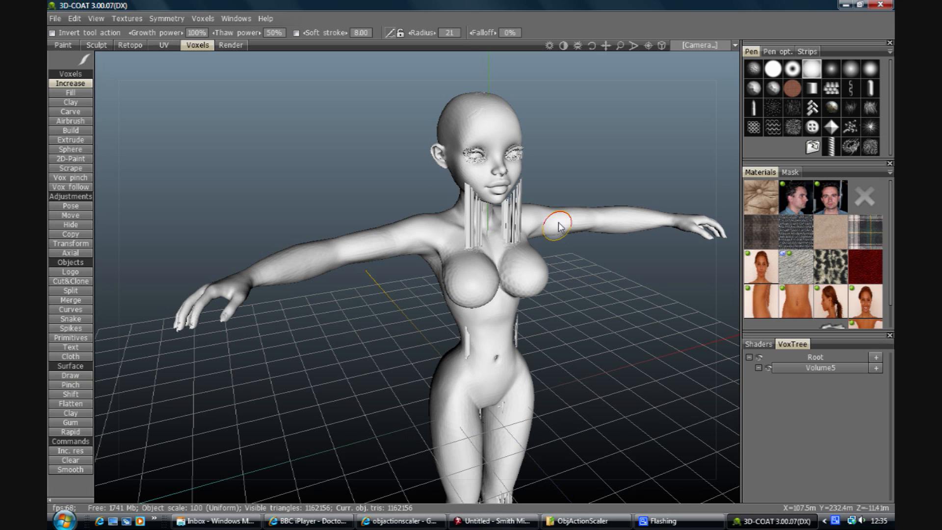
mouse_move(760, 479)
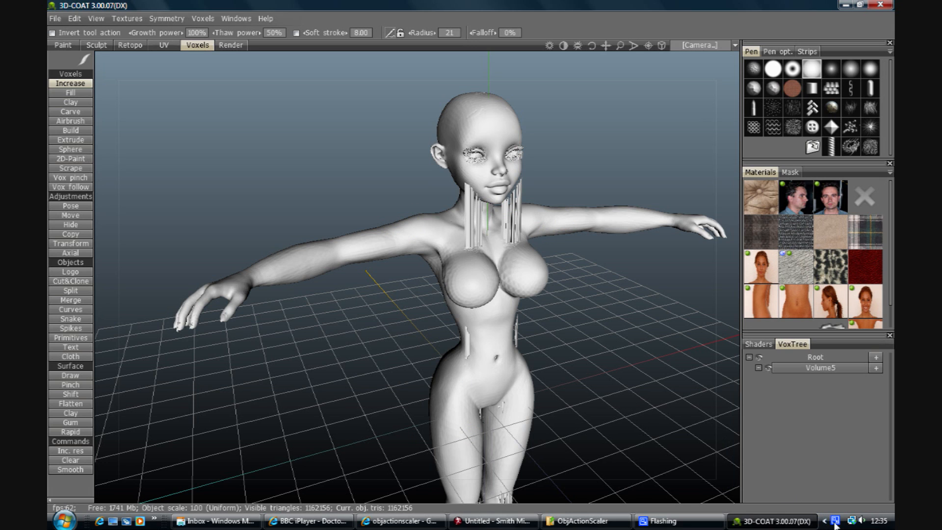
mouse_move(837, 524)
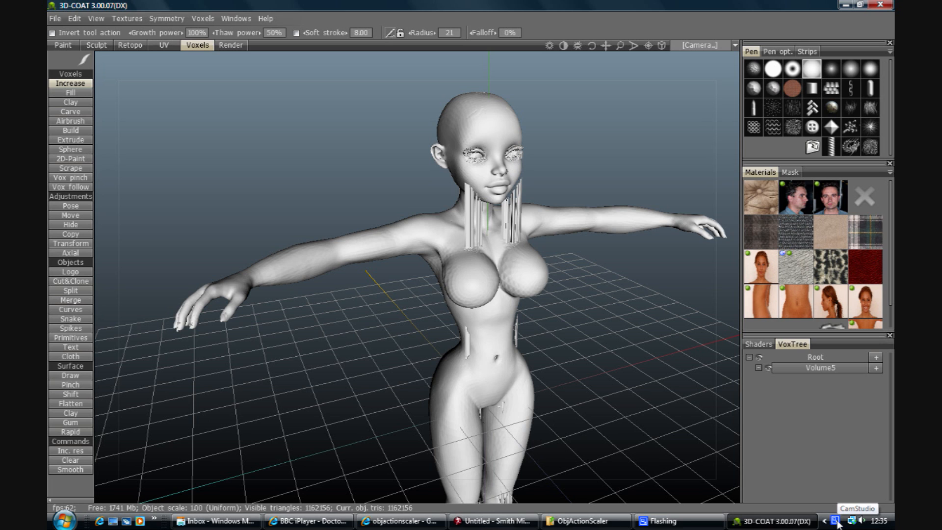
left_click(834, 524)
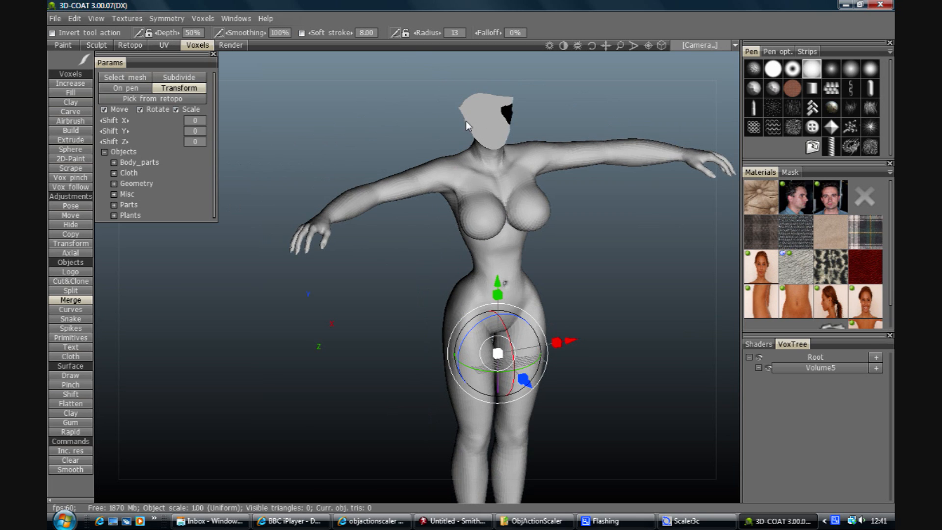
mouse_move(556, 259)
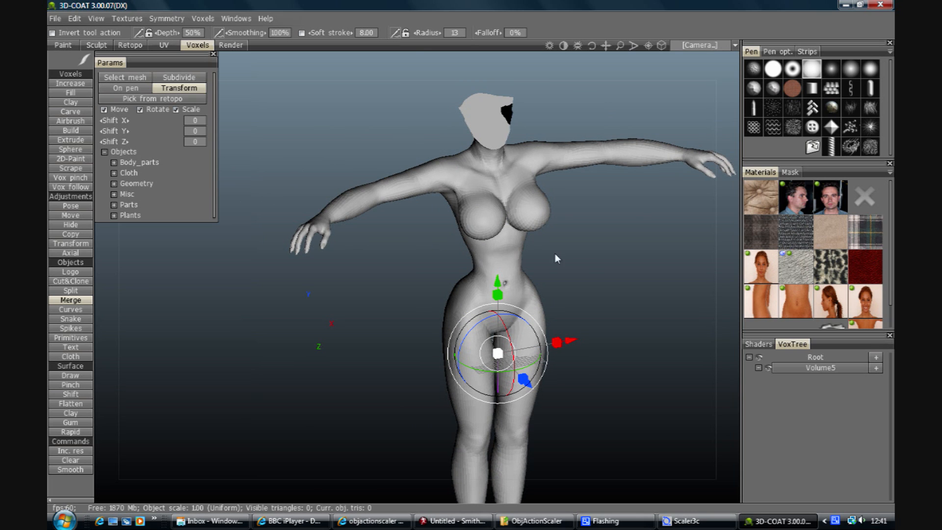
mouse_move(589, 278)
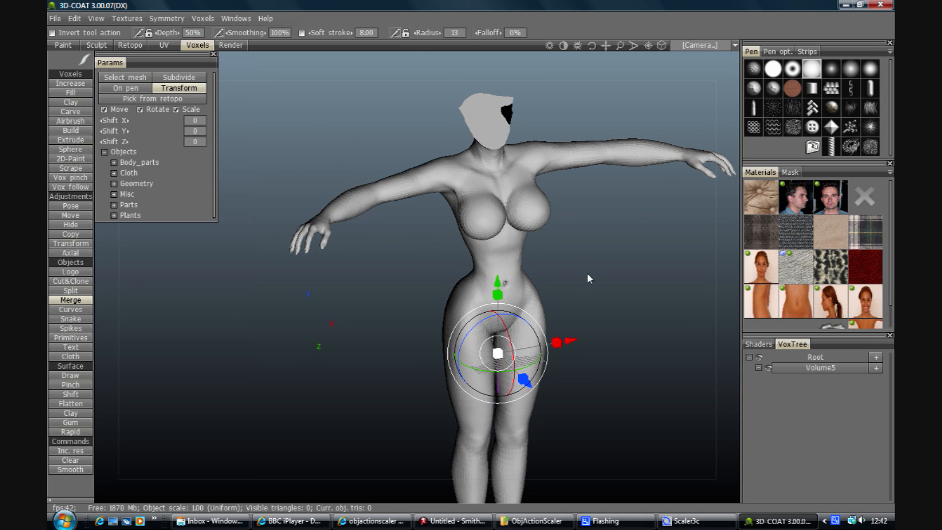
mouse_move(459, 325)
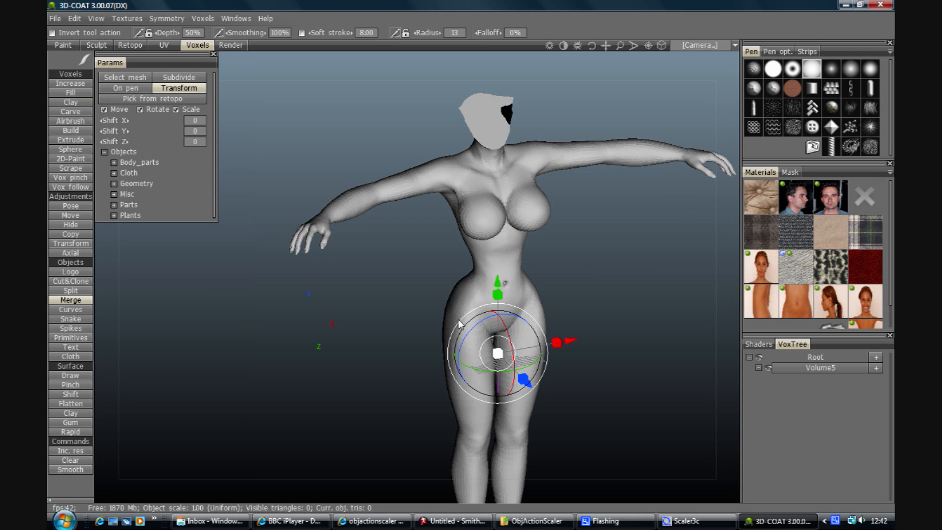
mouse_move(407, 199)
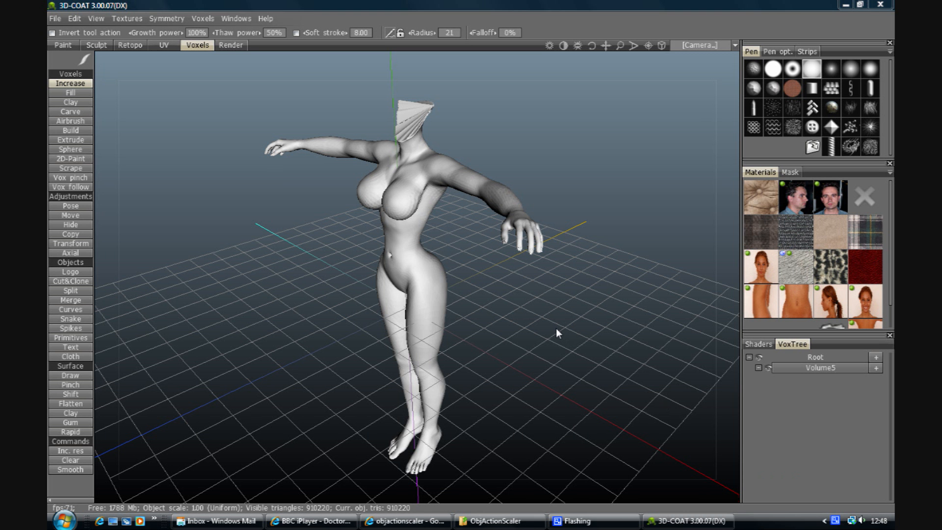
mouse_move(594, 50)
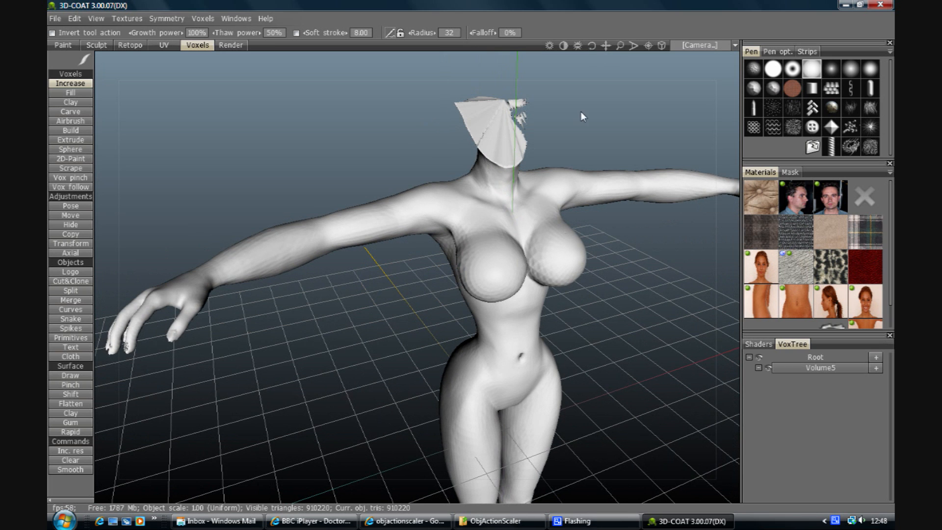
mouse_move(609, 102)
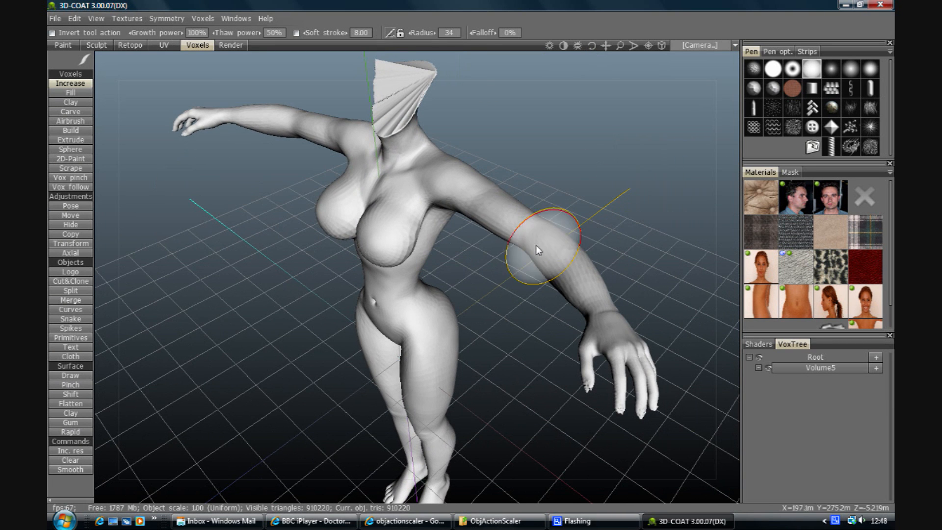
mouse_move(594, 50)
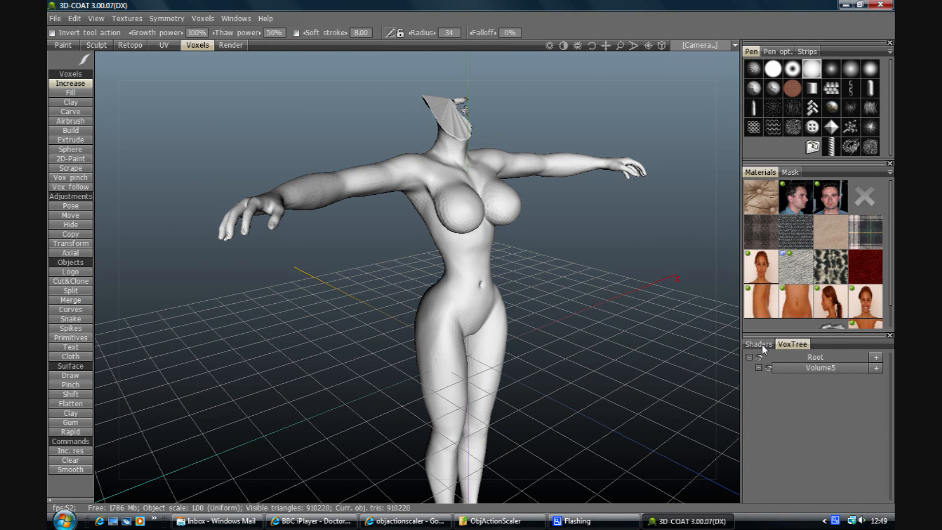
Apply the dark red shader from the shader library to the figure.
left_click(759, 344)
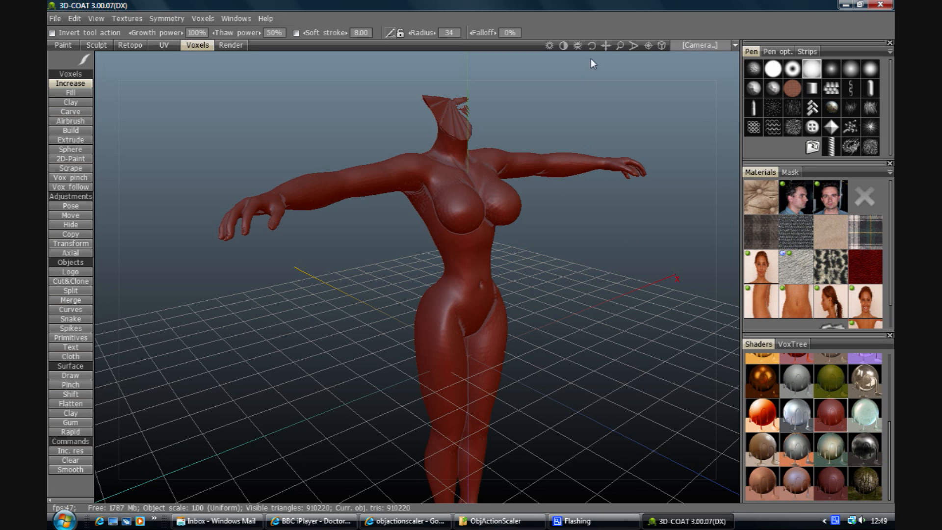
mouse_move(593, 71)
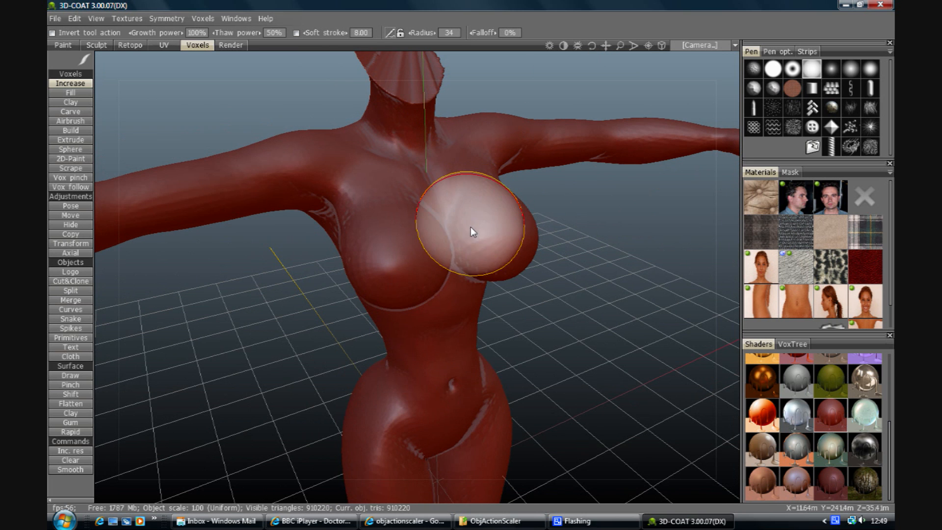
mouse_move(549, 100)
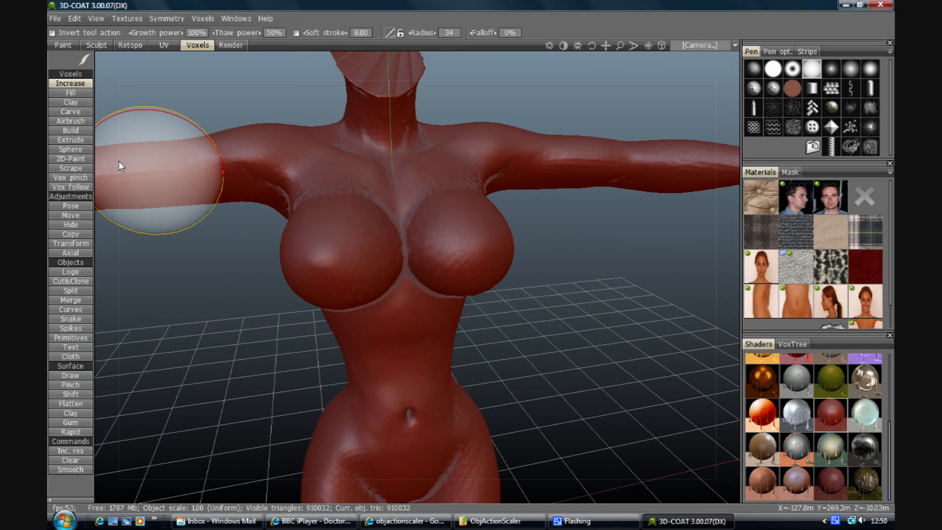
Pick the Fill brush and fill the hollow between the breasts.
left_click(70, 101)
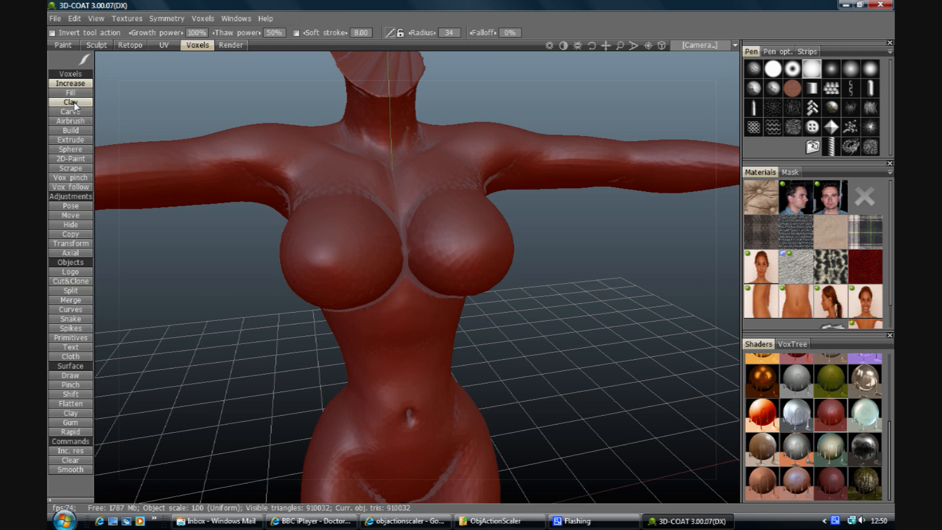
left_click(70, 92)
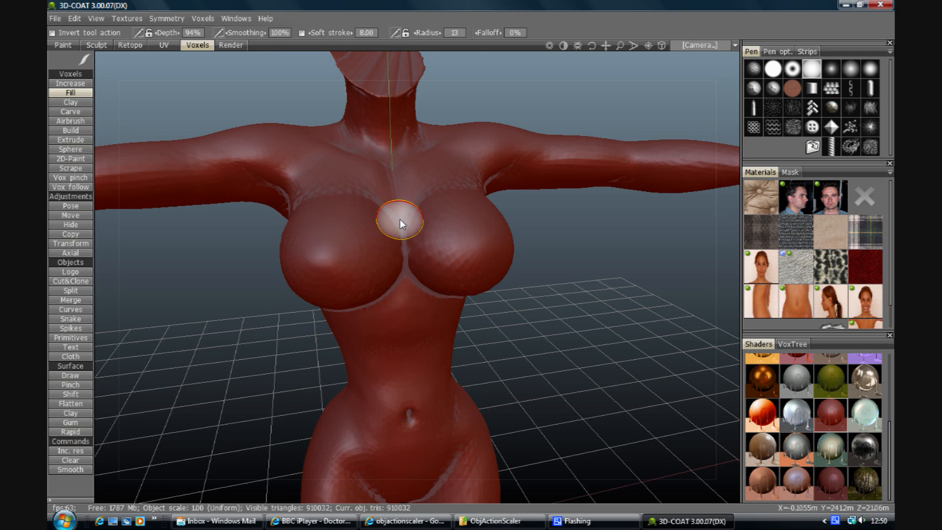
left_click(399, 223)
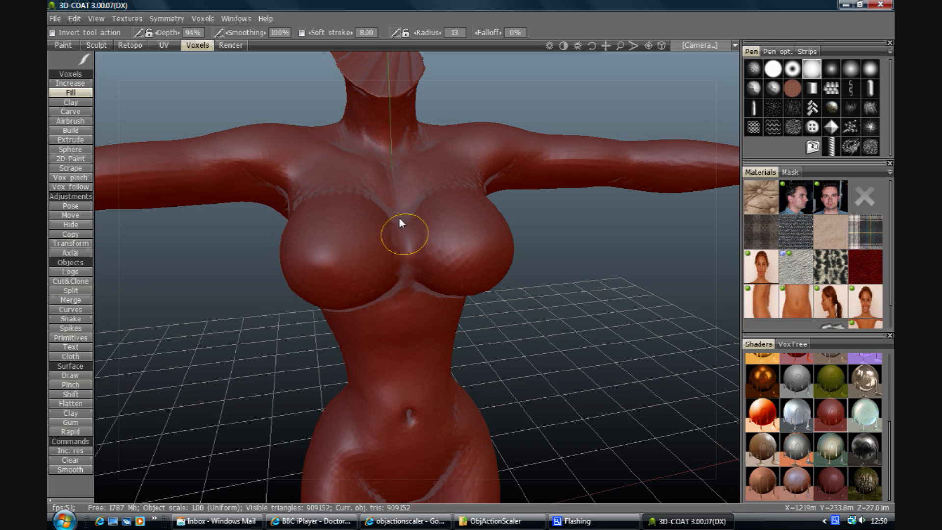
mouse_move(418, 262)
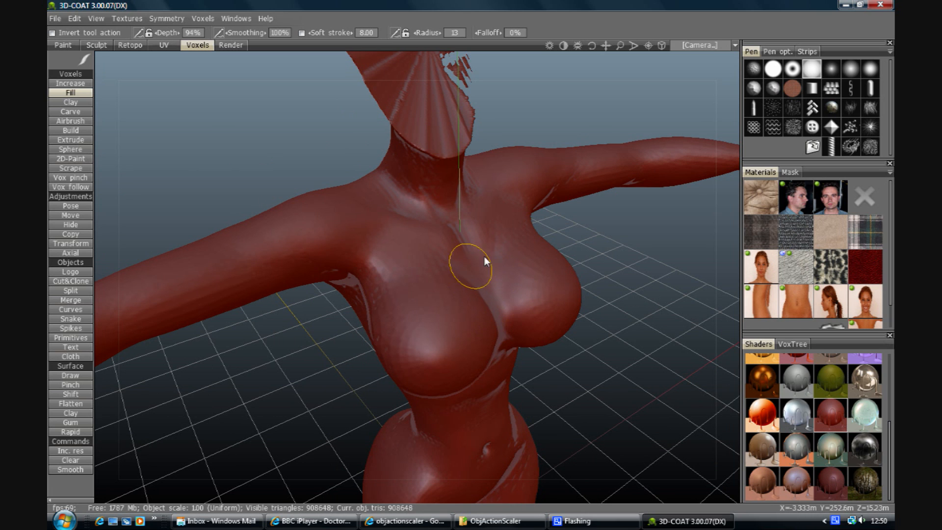
mouse_move(452, 234)
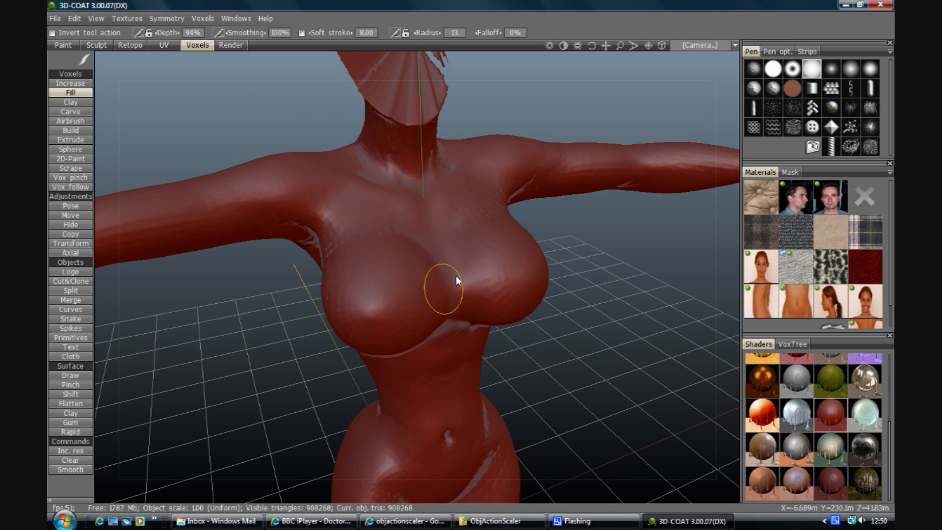
mouse_move(457, 282)
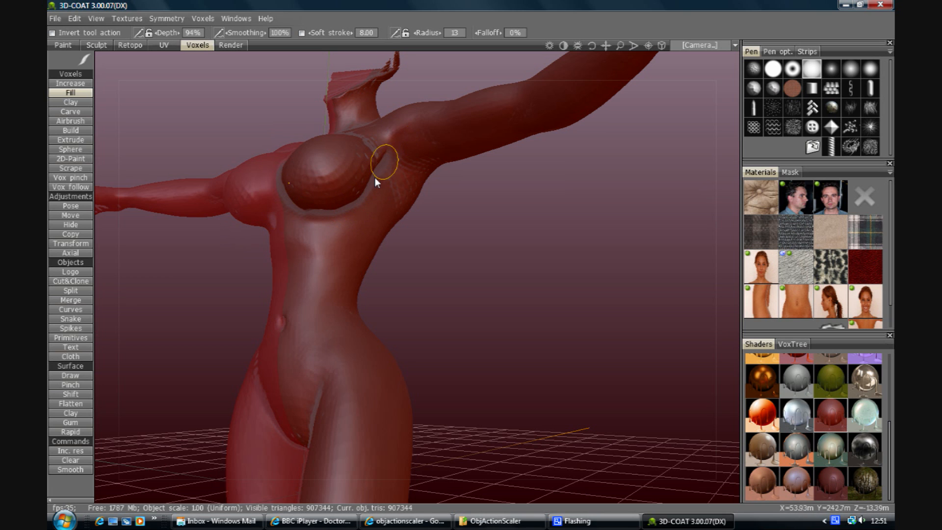
mouse_move(369, 174)
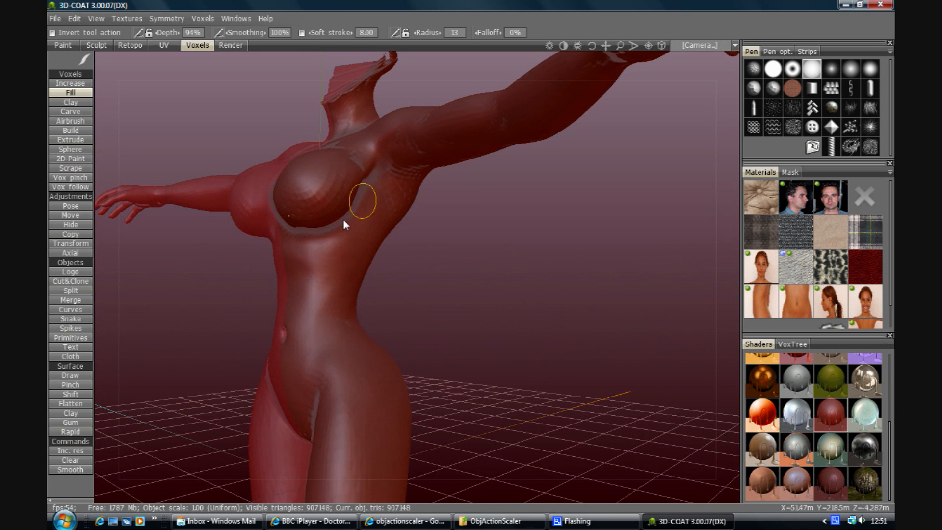
mouse_move(276, 234)
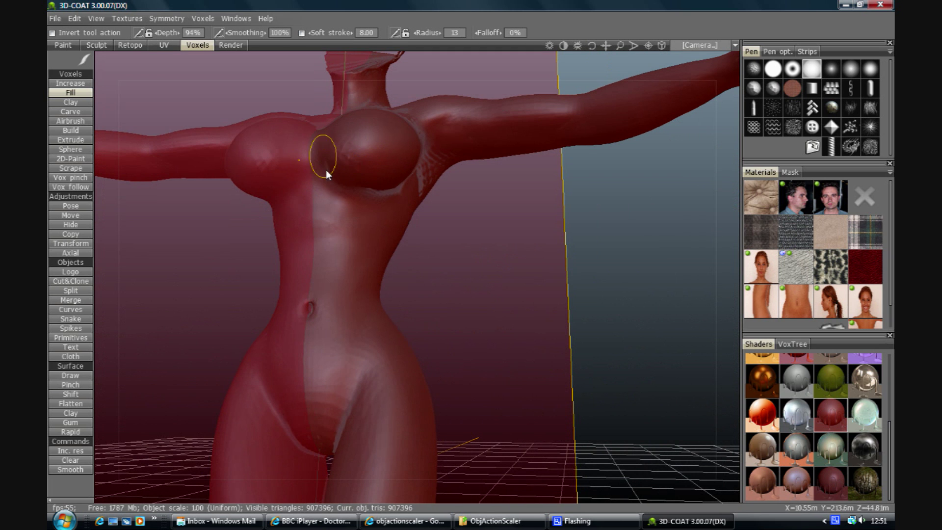
mouse_move(382, 200)
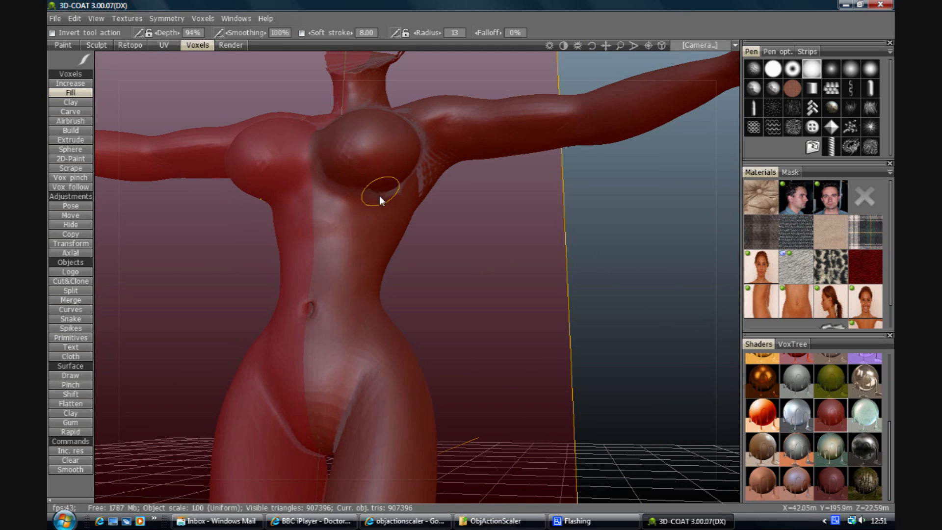
mouse_move(540, 59)
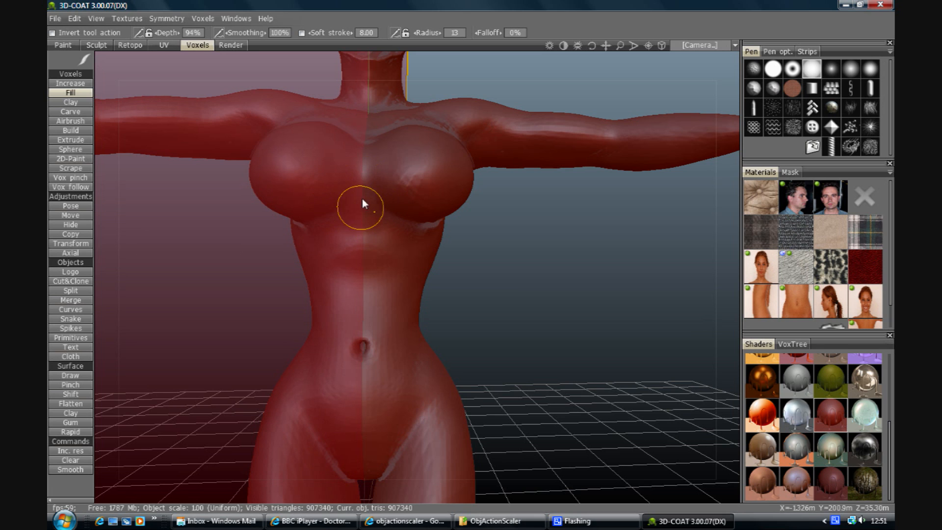
mouse_move(415, 230)
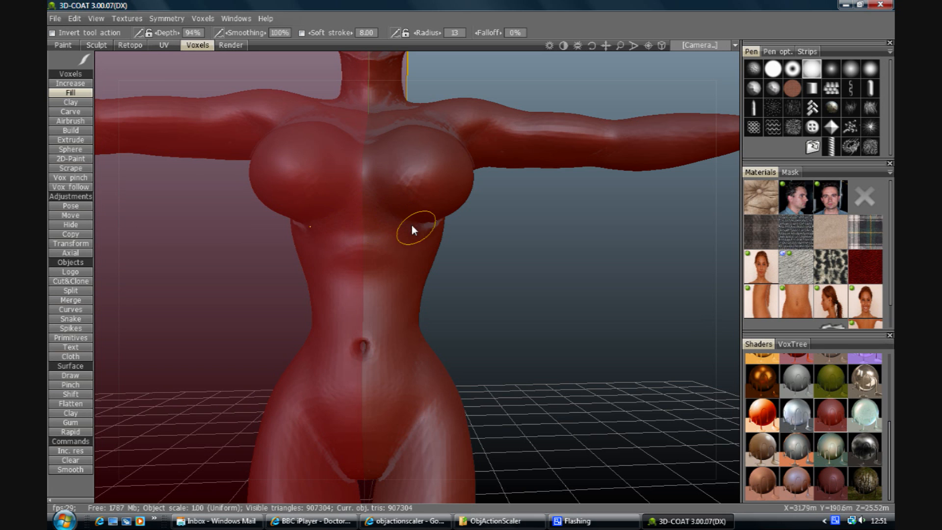
mouse_move(429, 228)
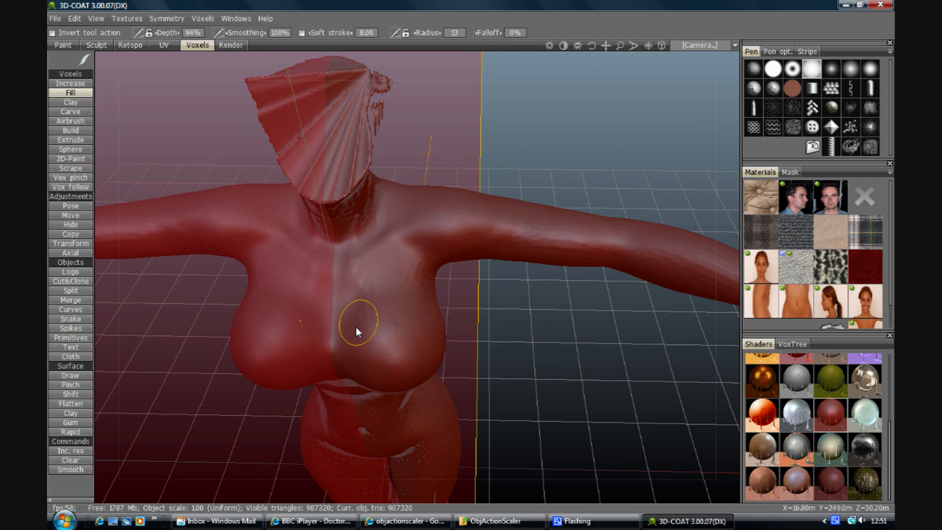
mouse_move(391, 298)
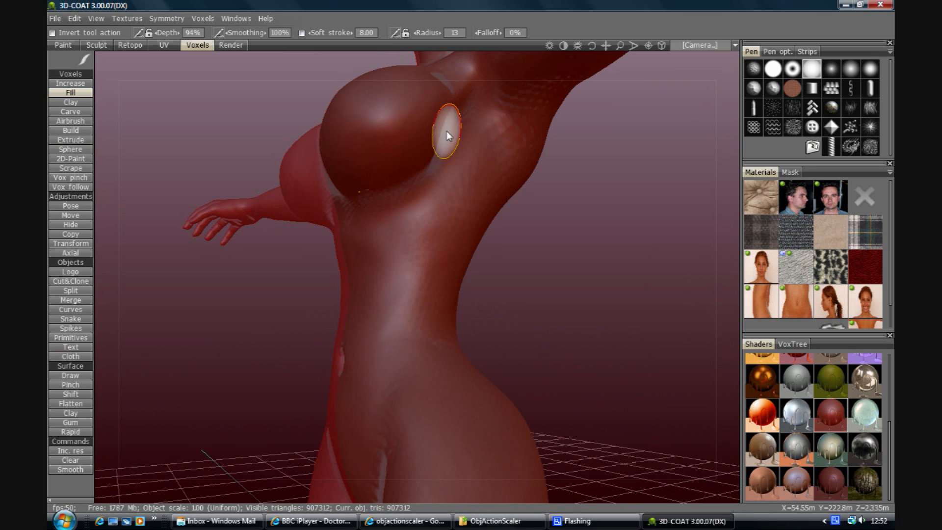
mouse_move(361, 192)
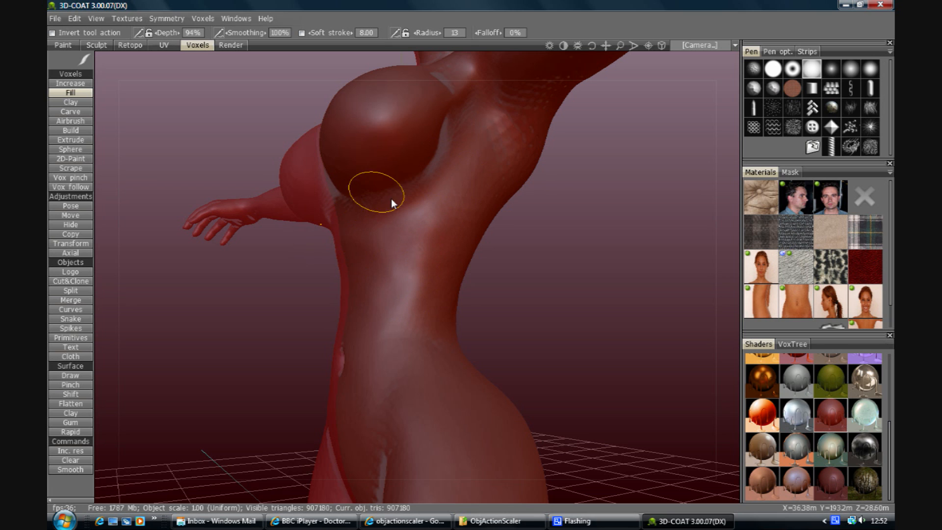
mouse_move(338, 185)
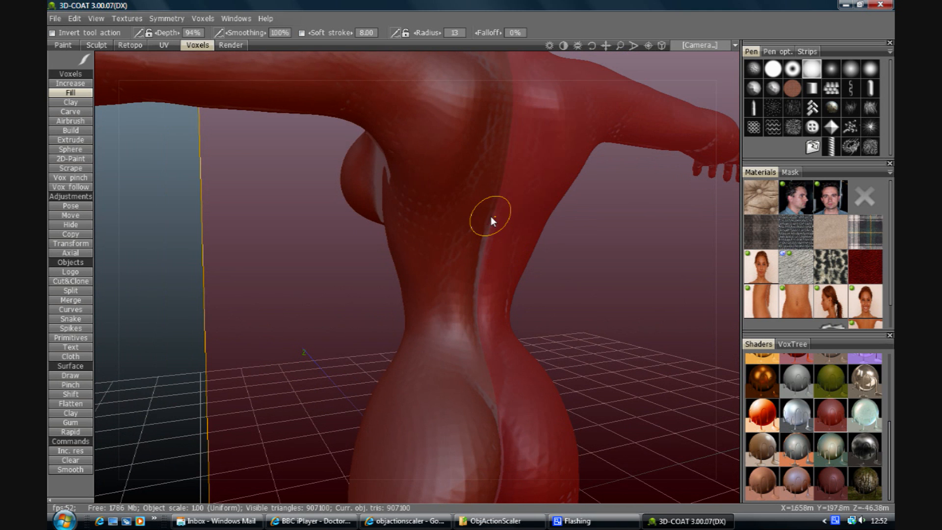
Fill the crease running down the figure's back.
left_click(490, 216)
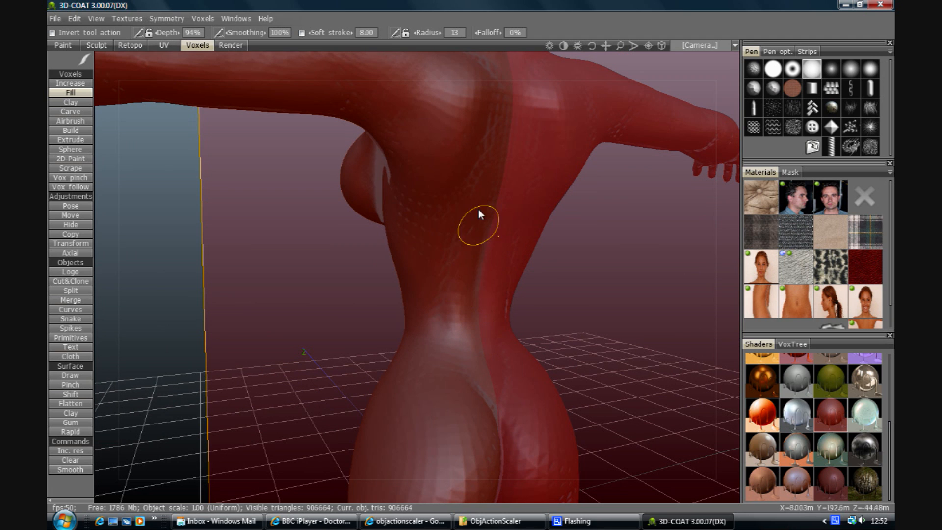
mouse_move(413, 238)
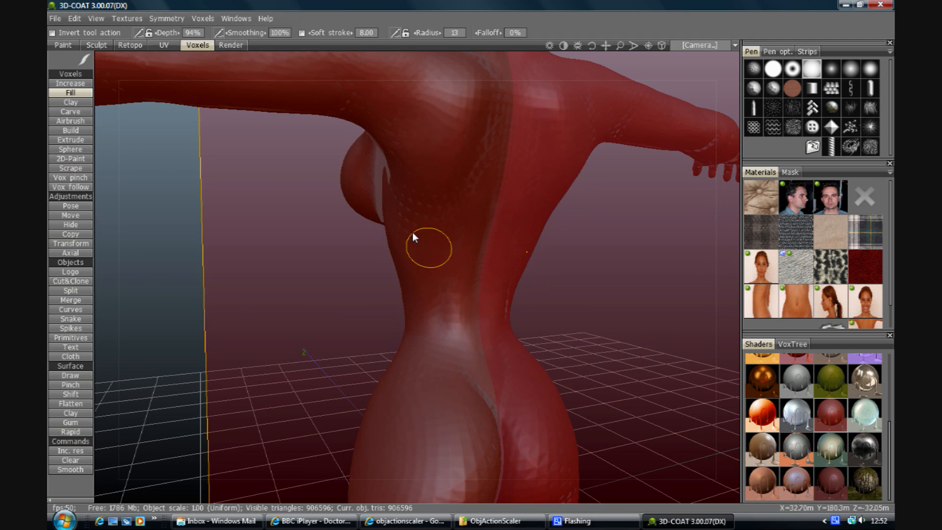
mouse_move(498, 166)
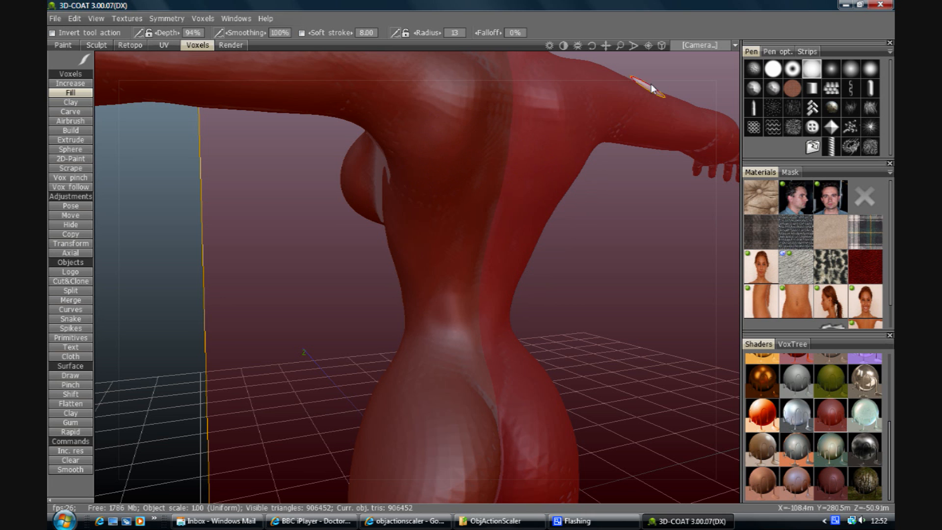
mouse_move(589, 49)
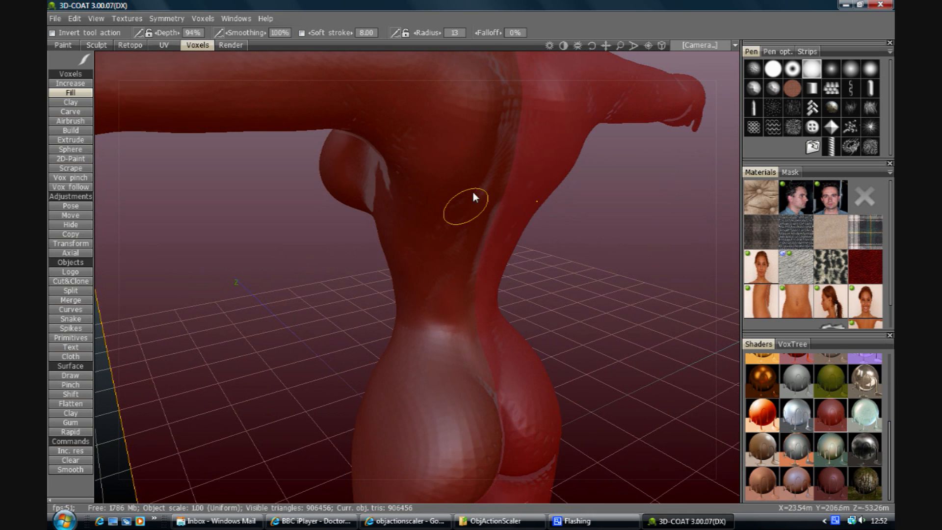
mouse_move(481, 261)
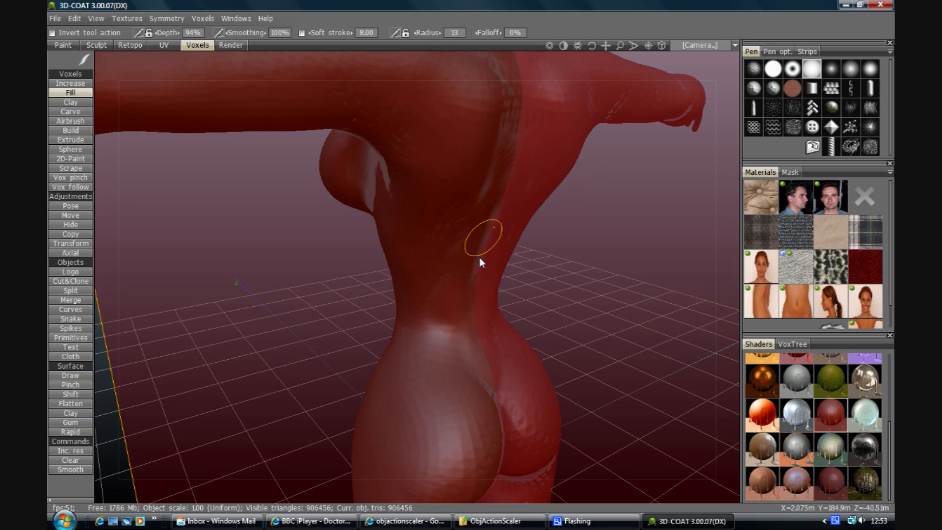
mouse_move(607, 60)
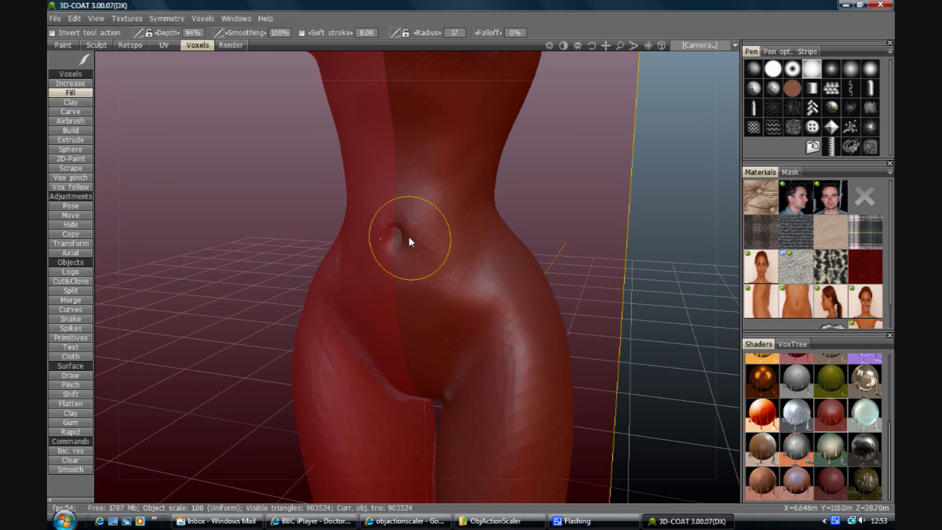
Fill in the figure's navel hollow.
left_click(409, 240)
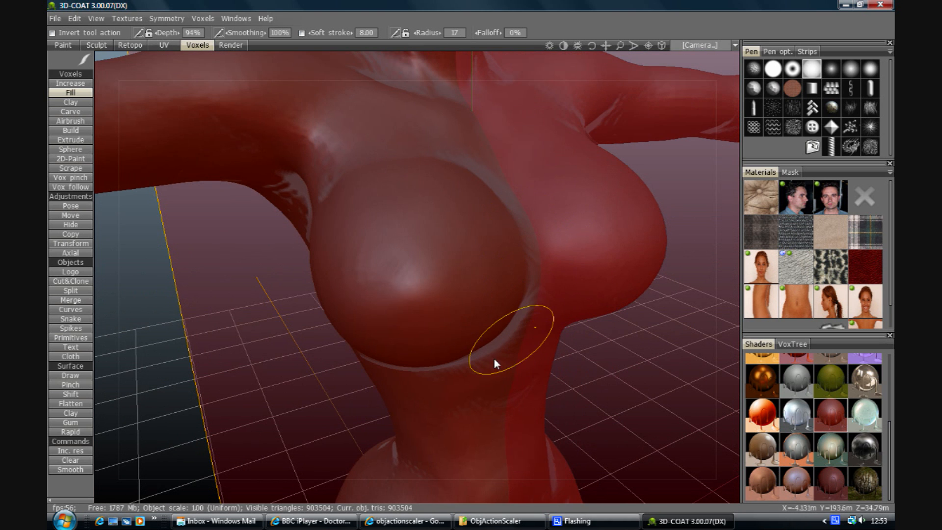
mouse_move(342, 219)
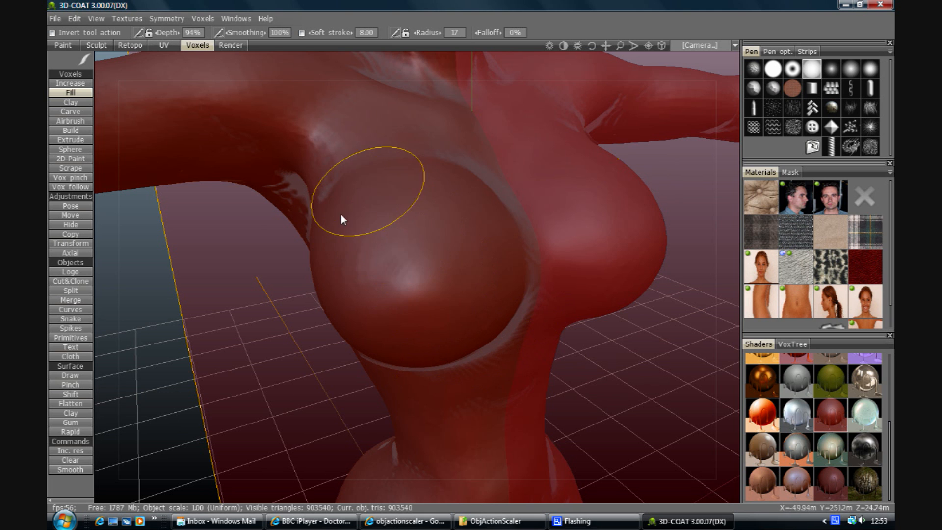
mouse_move(612, 63)
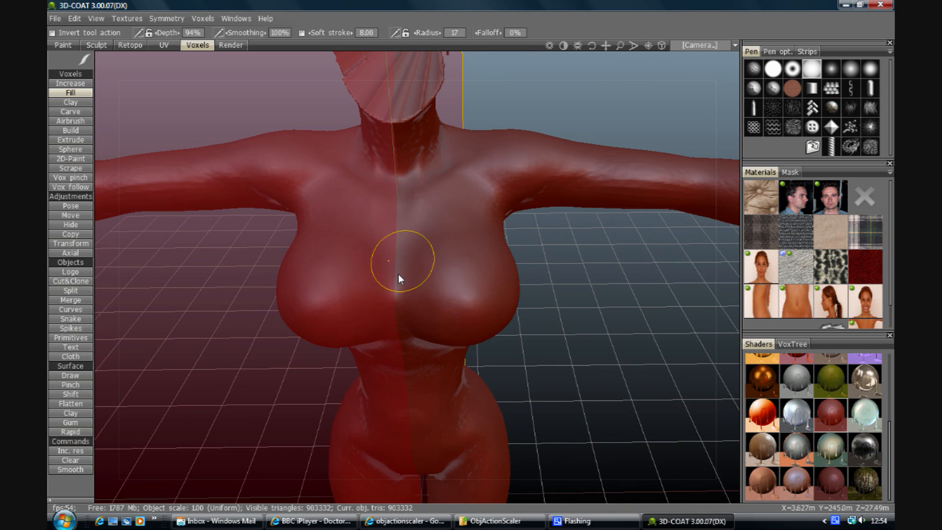
mouse_move(597, 75)
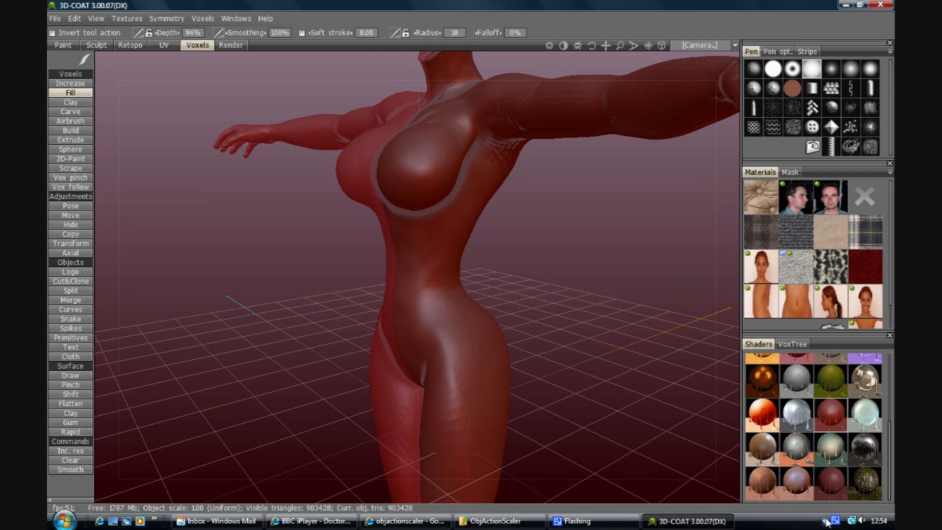
Review the evenly filled chest, waist and hips from a side angle.
left_click(829, 521)
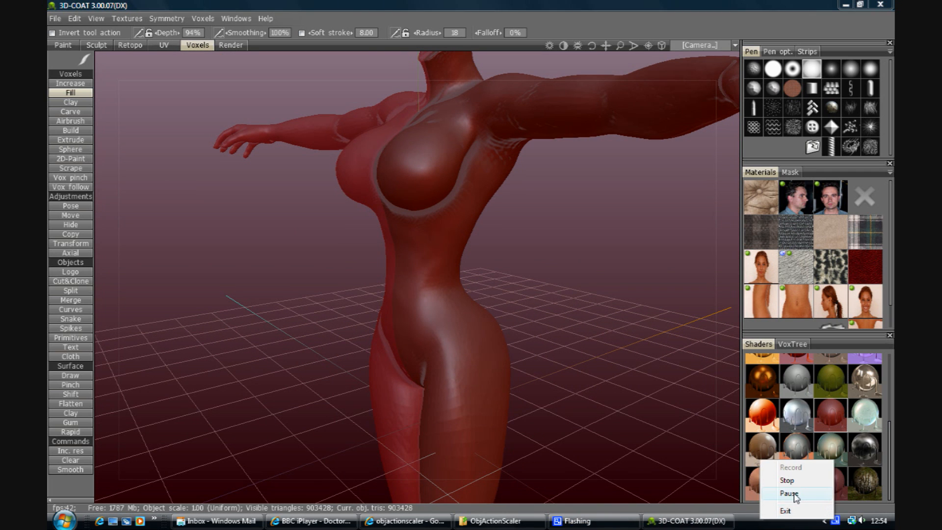
mouse_move(788, 480)
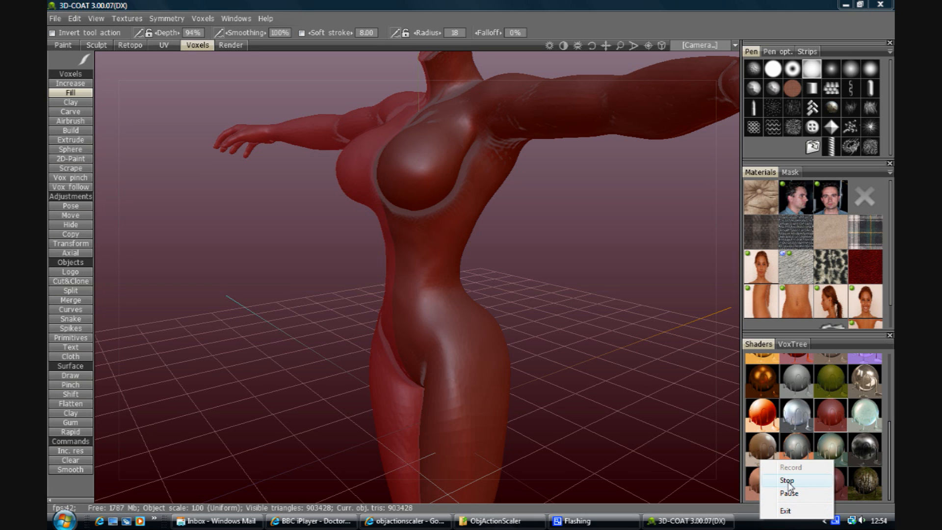